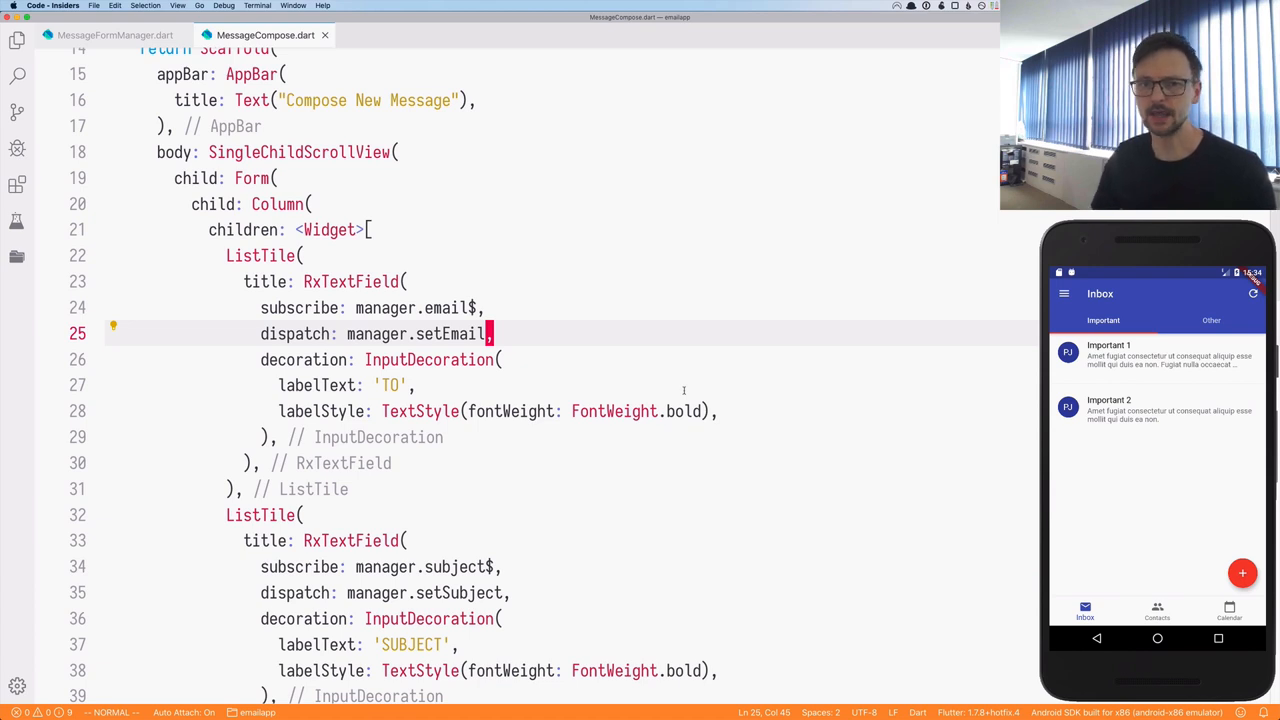
pyautogui.moveTo(684, 390)
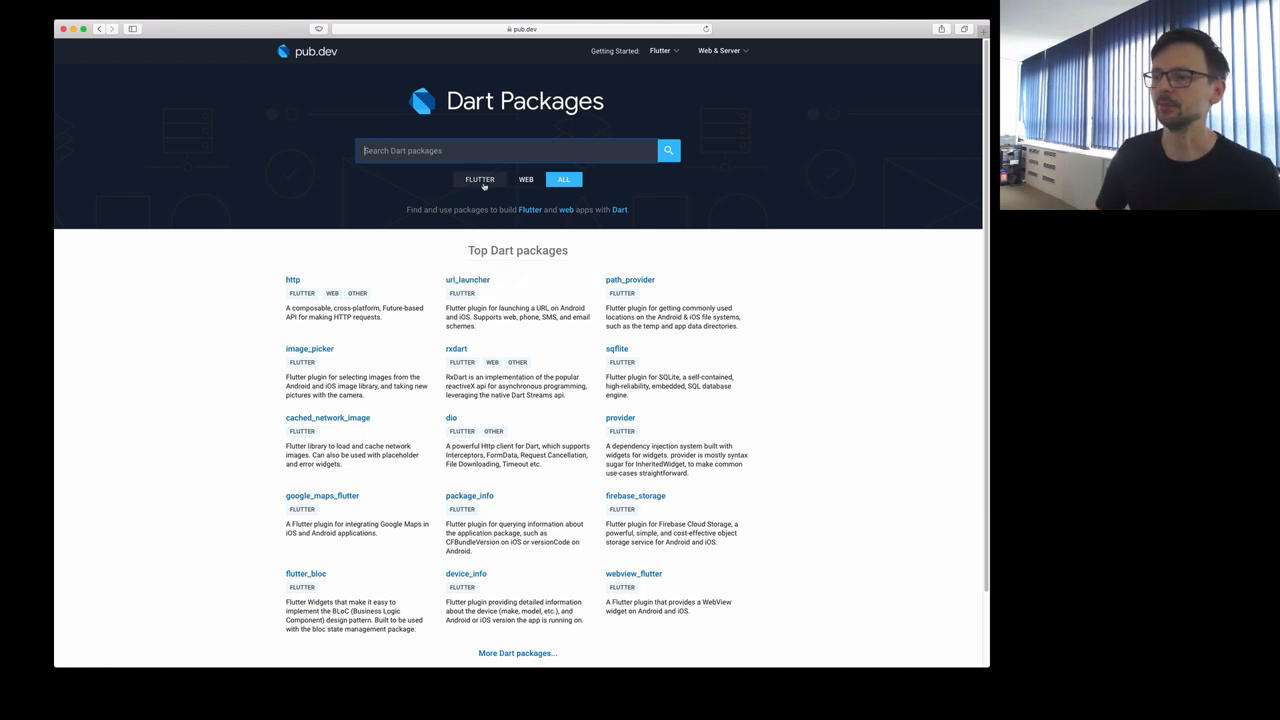
# Step: In the integrated terminal, move up one directory out of the email app folder
pyautogui.click(480, 180)
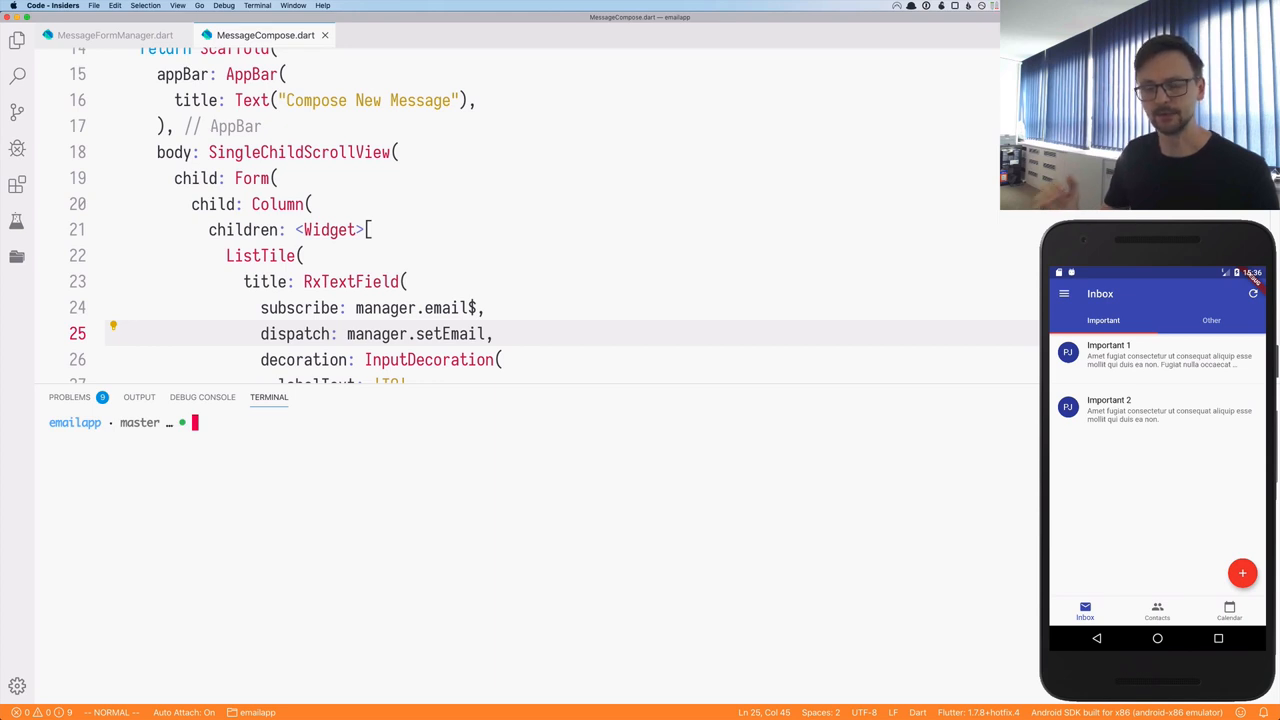
pyautogui.write('cd ..')
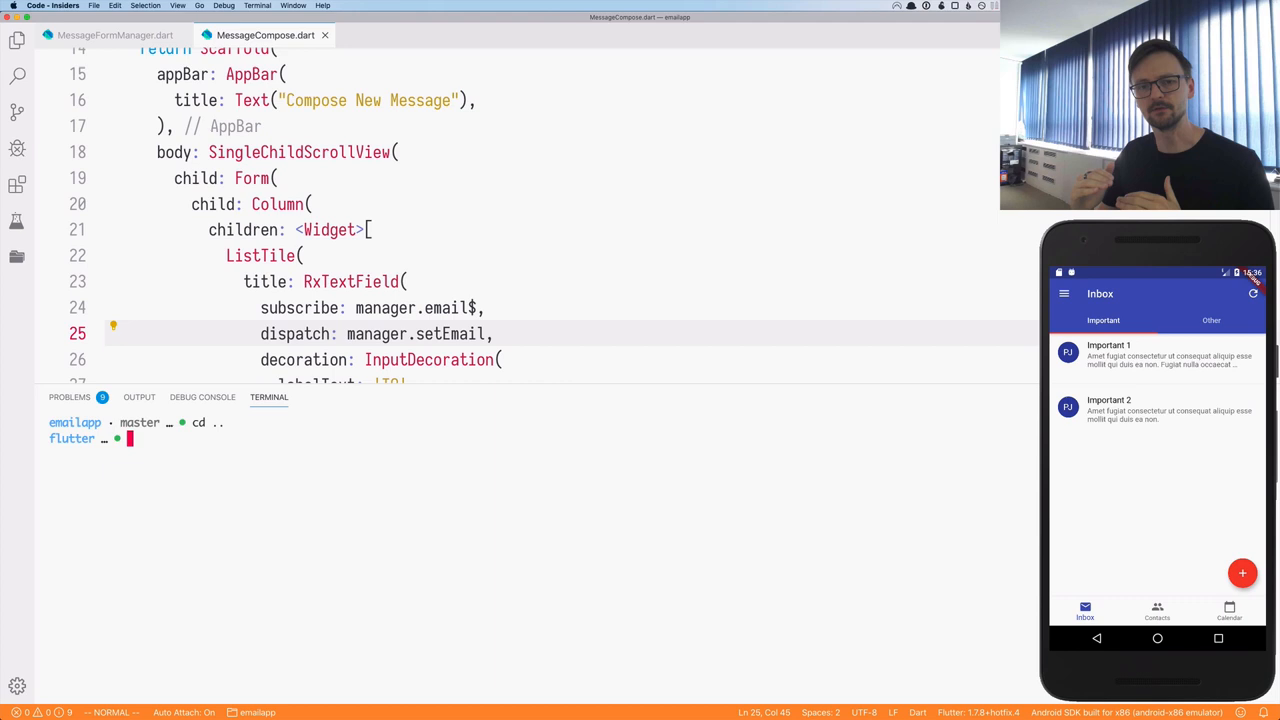
# Step: Run flutter create --template=package rxform to generate the rxform package
pyautogui.write('flutter')
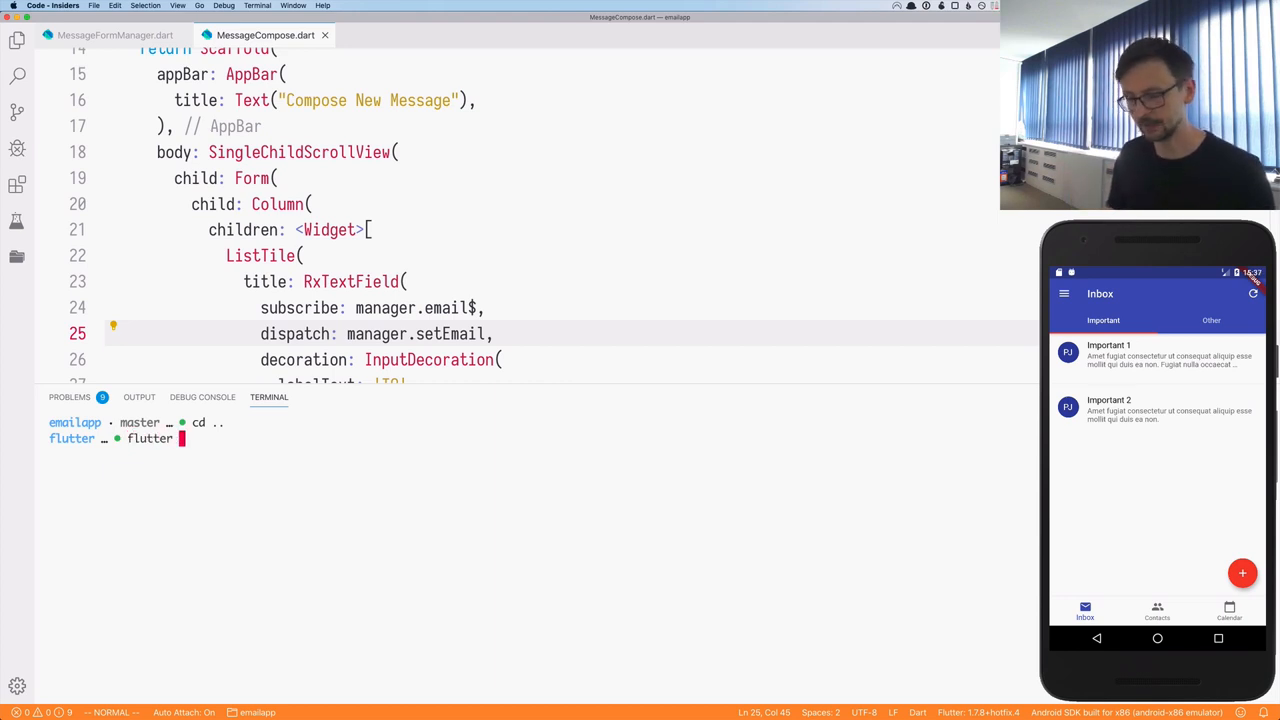
pyautogui.write('create')
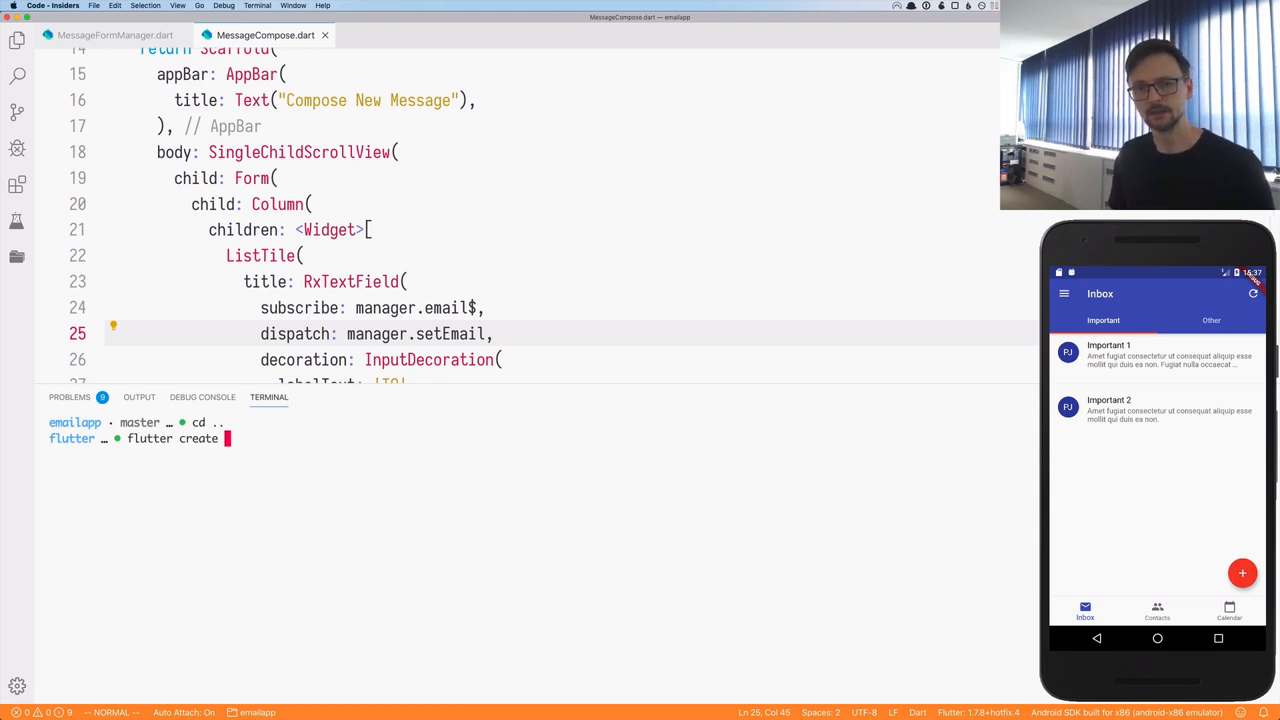
pyautogui.write('--te')
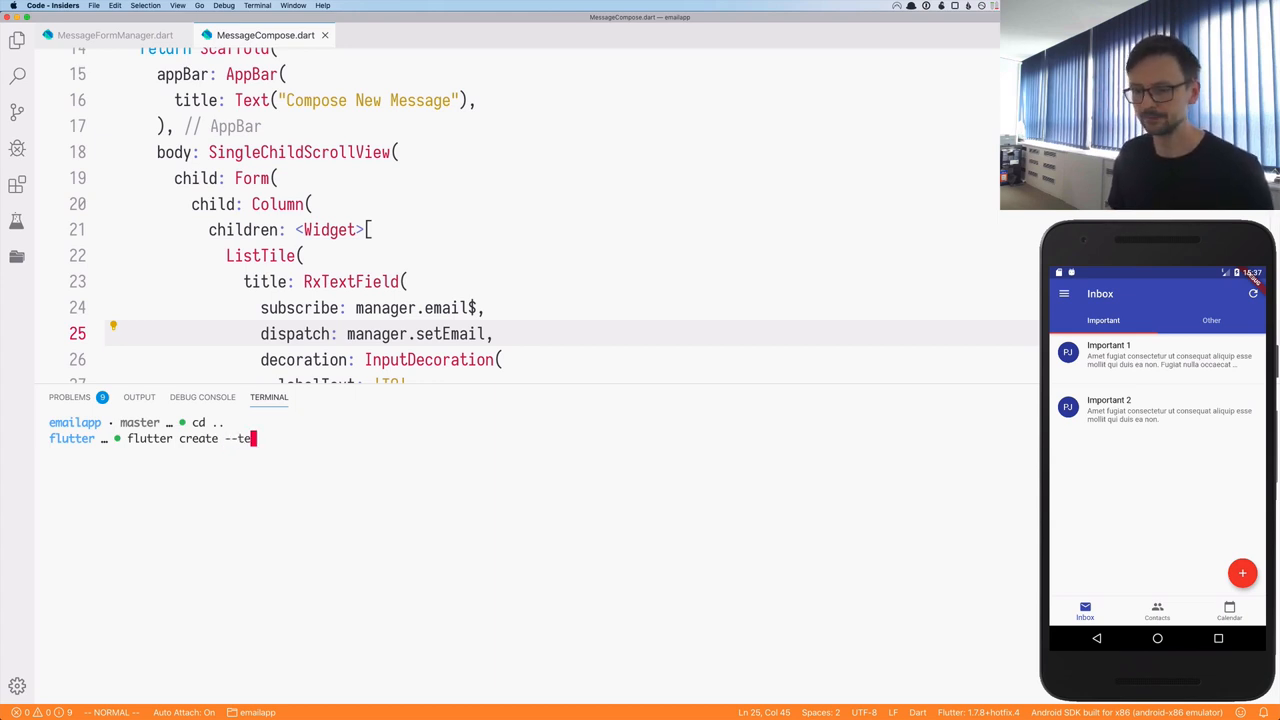
pyautogui.write('mplate')
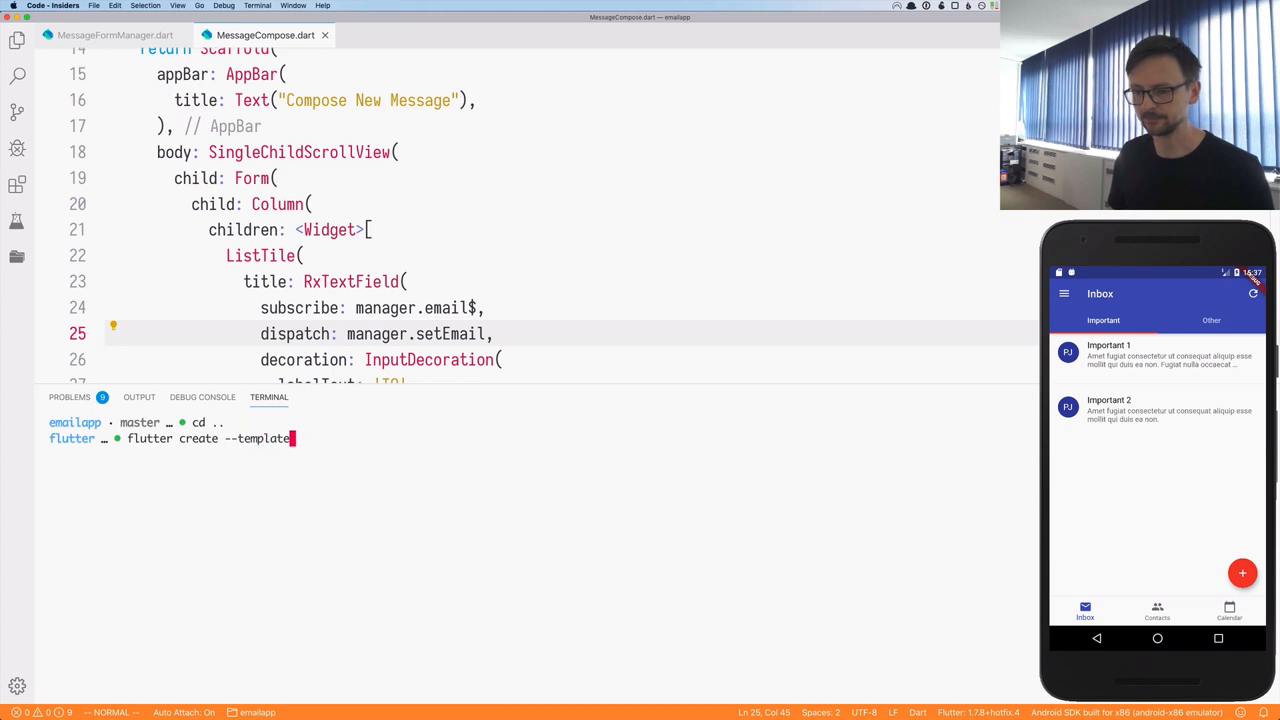
pyautogui.write('=pac')
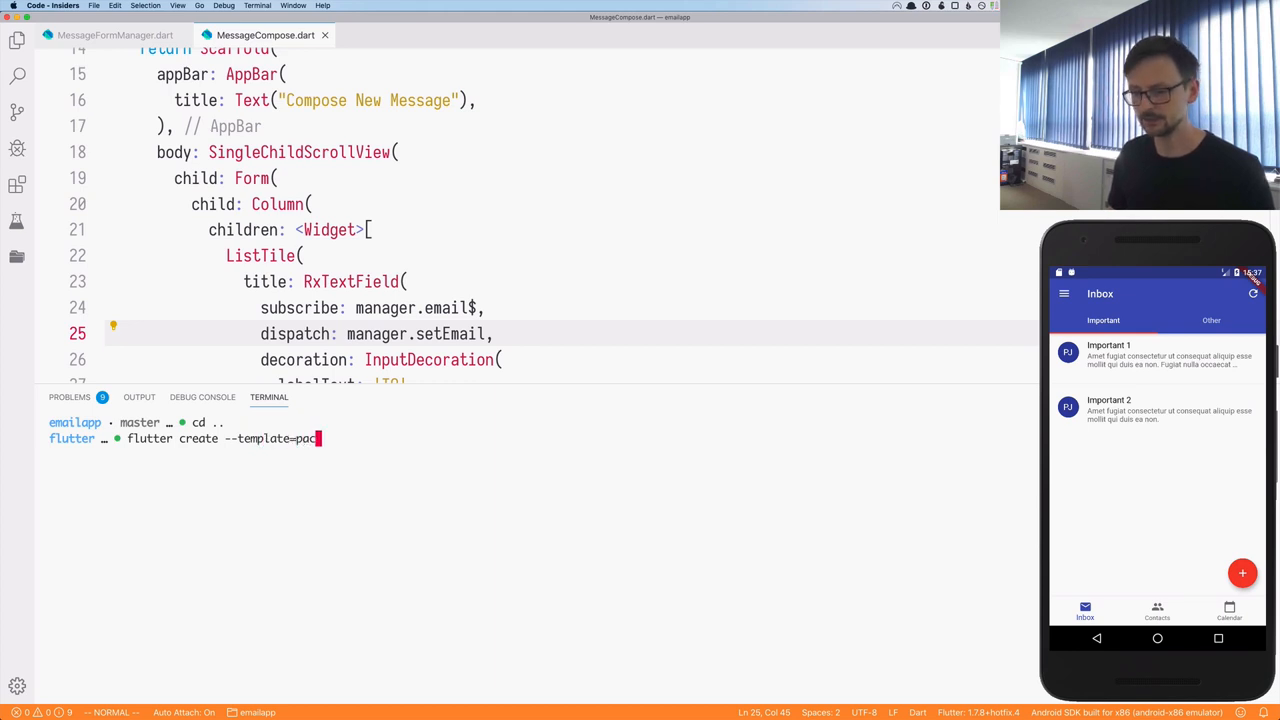
pyautogui.write('kage')
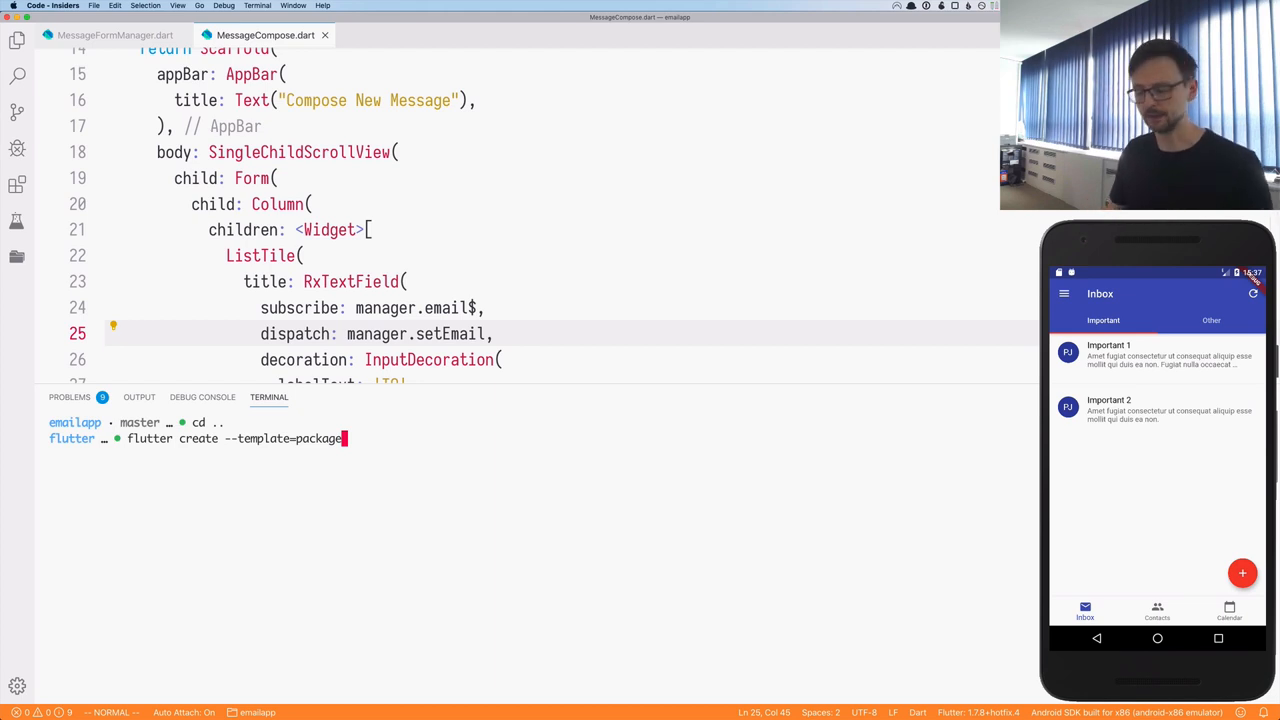
pyautogui.write('rx')
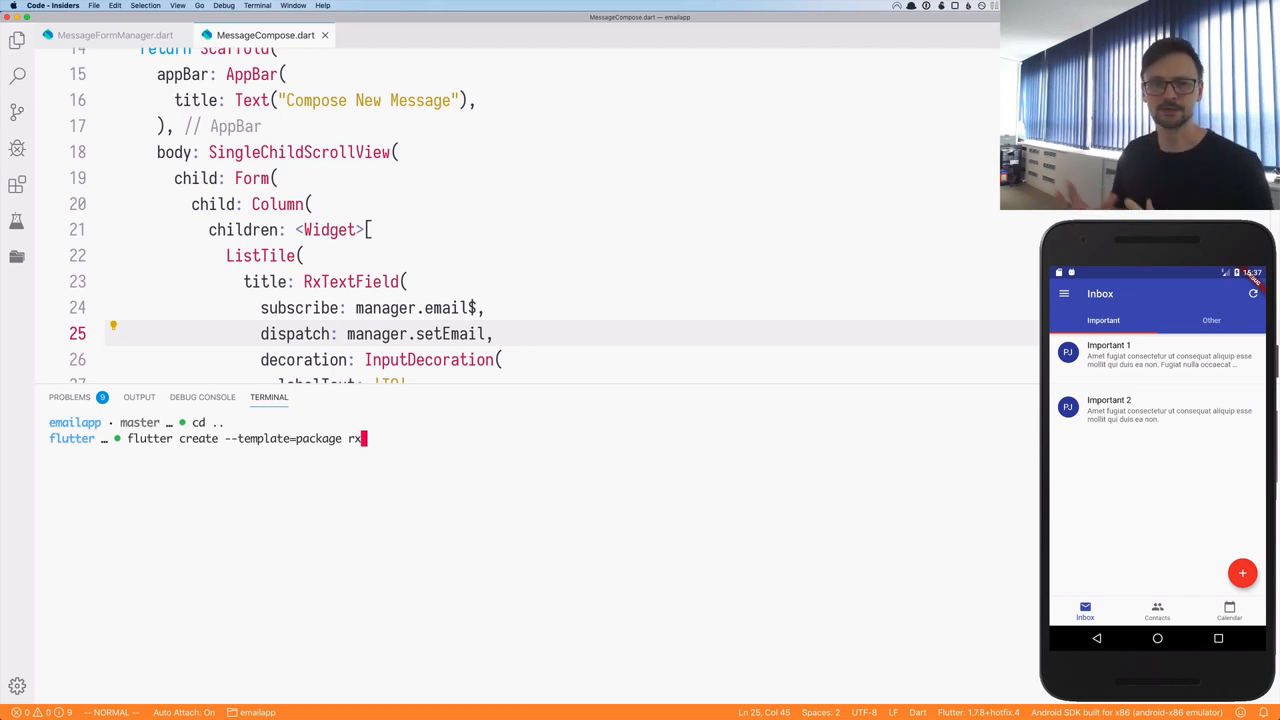
pyautogui.write('form')
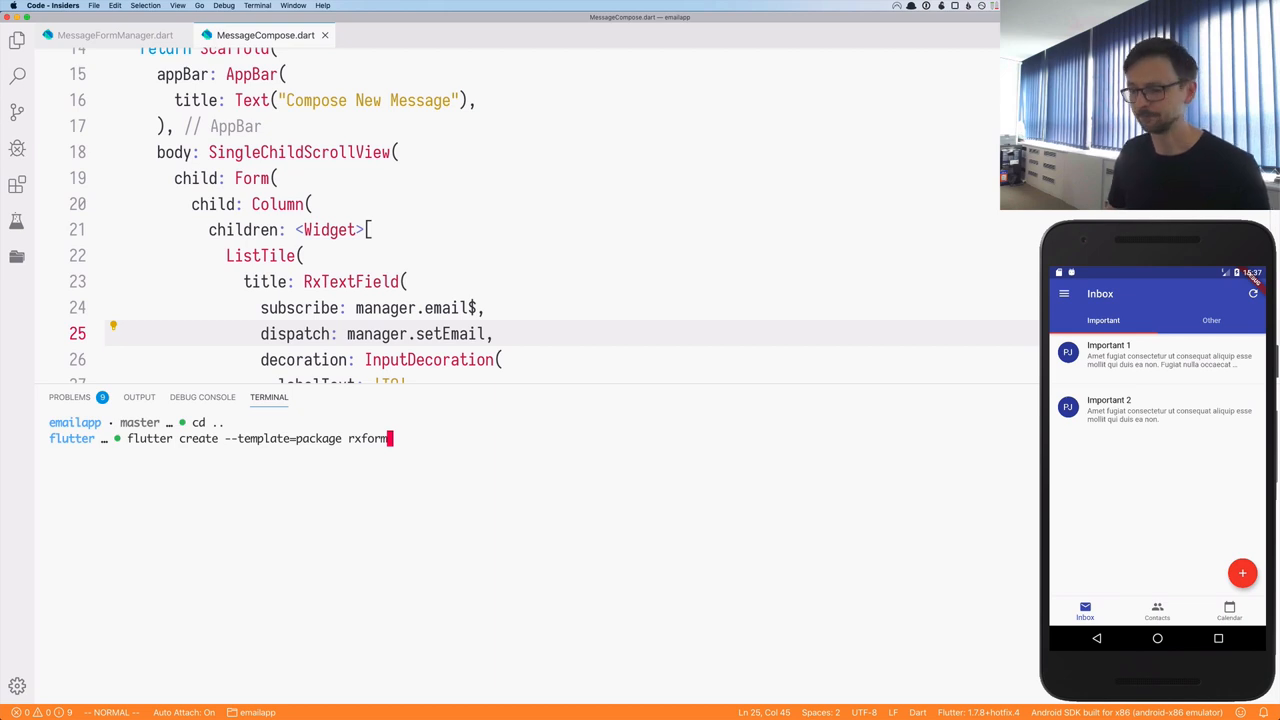
pyautogui.press('Return')
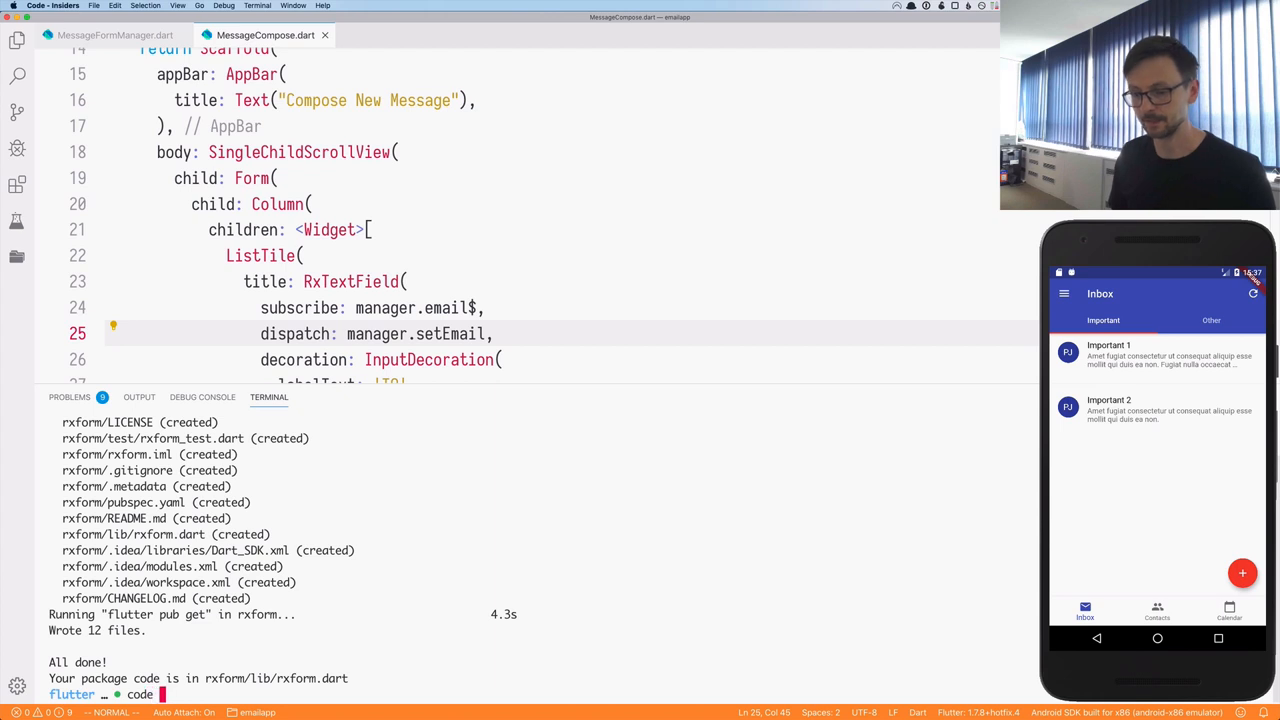
pyautogui.write('rxform')
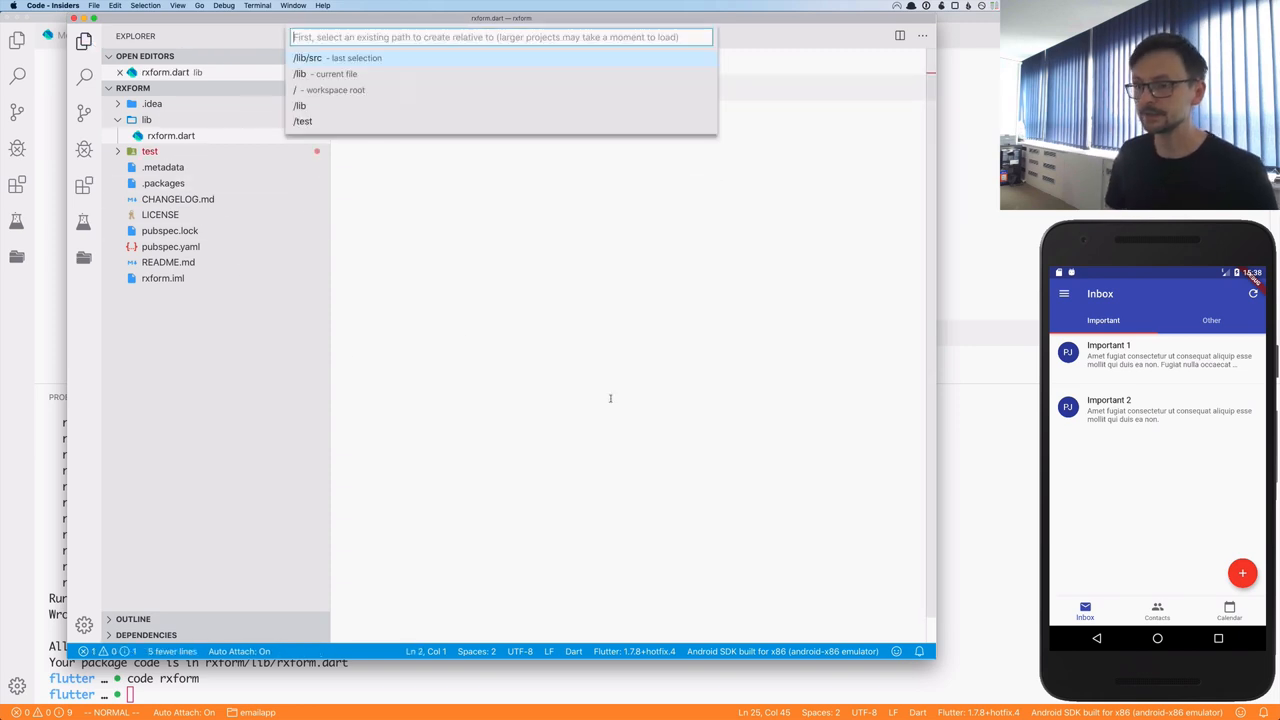
# Step: Create RxTextField.dart inside lib/src with the widget code, then view the generated test file
pyautogui.click(308, 56)
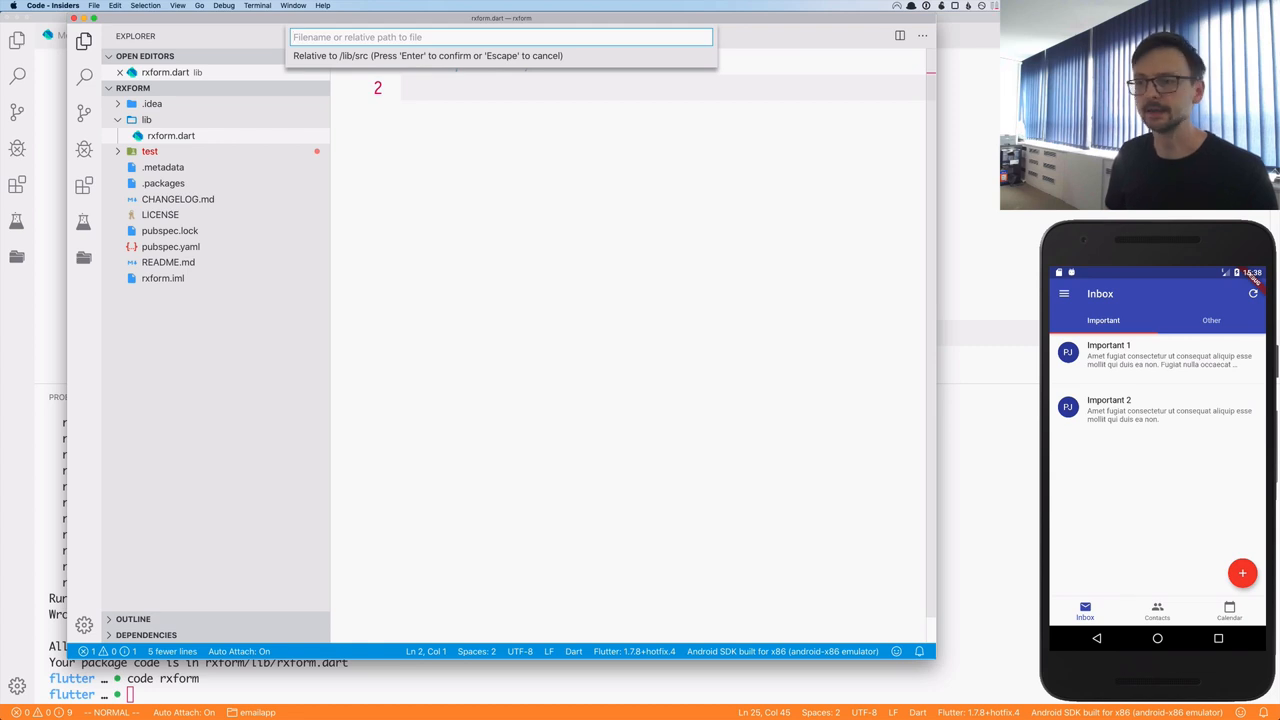
pyautogui.write('RxTex')
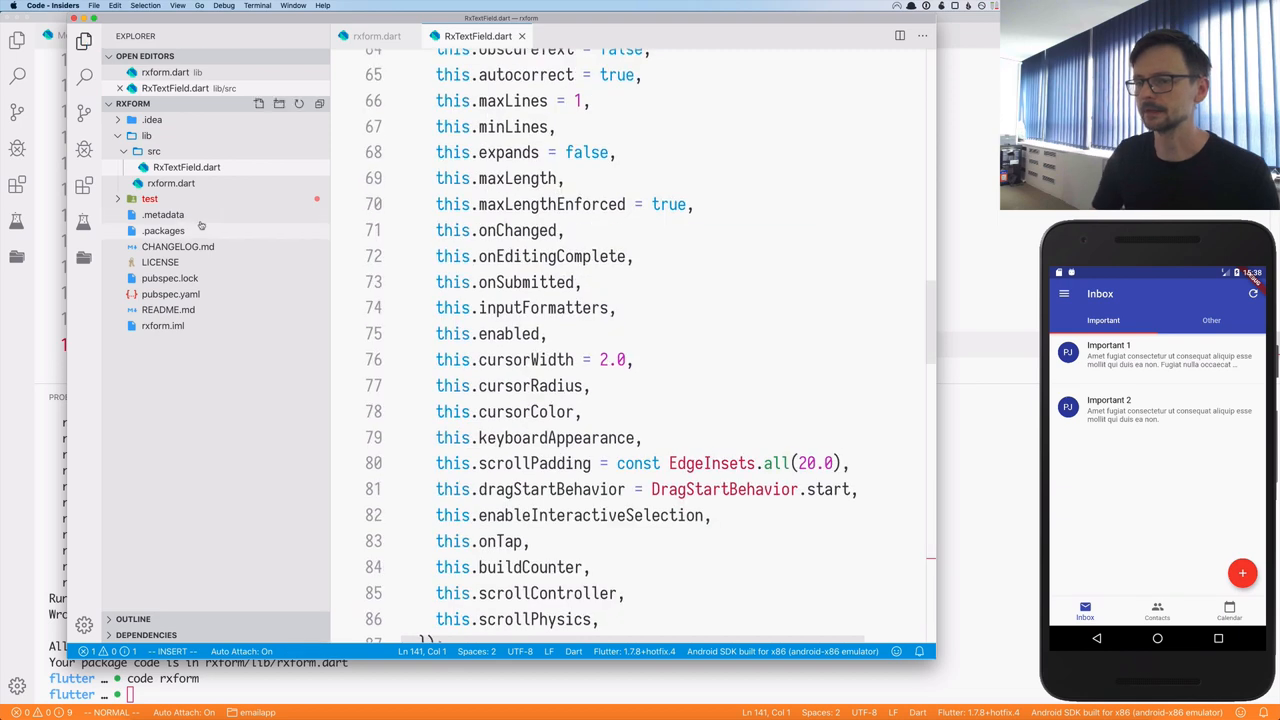
pyautogui.click(180, 230)
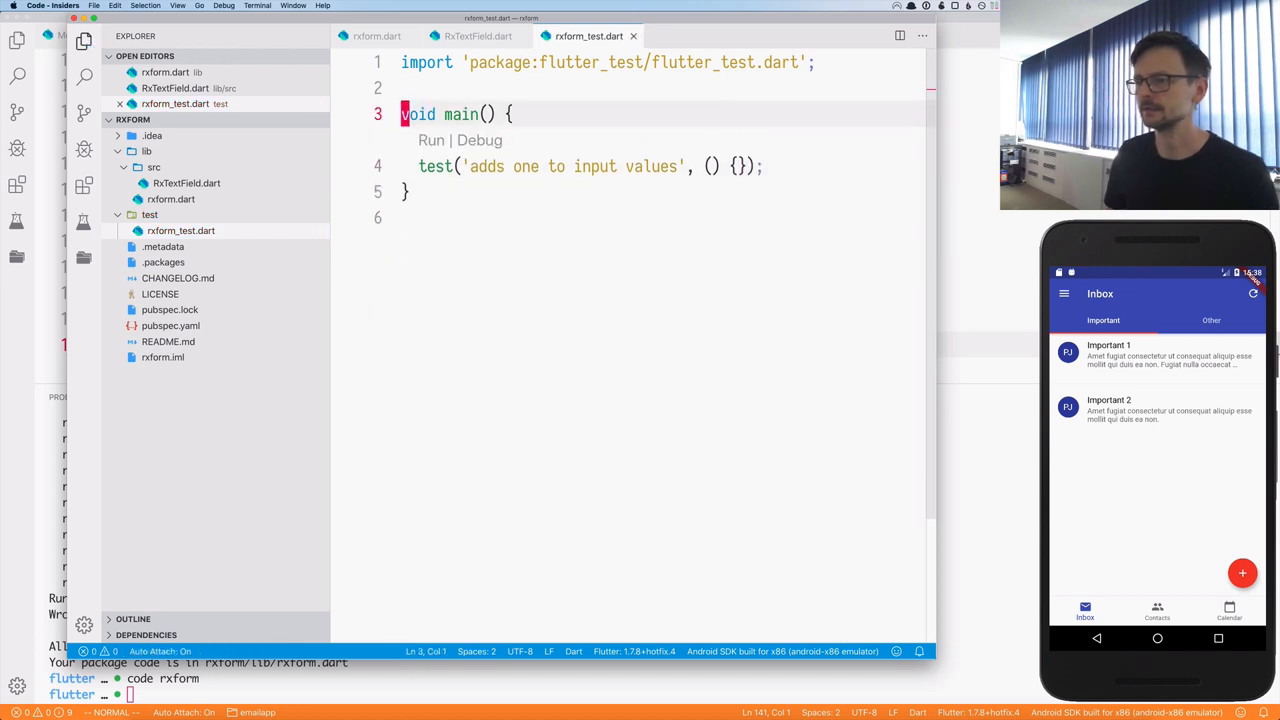
# Step: Make rxform.dart export './src/RxTextField.dart' and move on to the package's pubspec.yaml
pyautogui.click(170, 200)
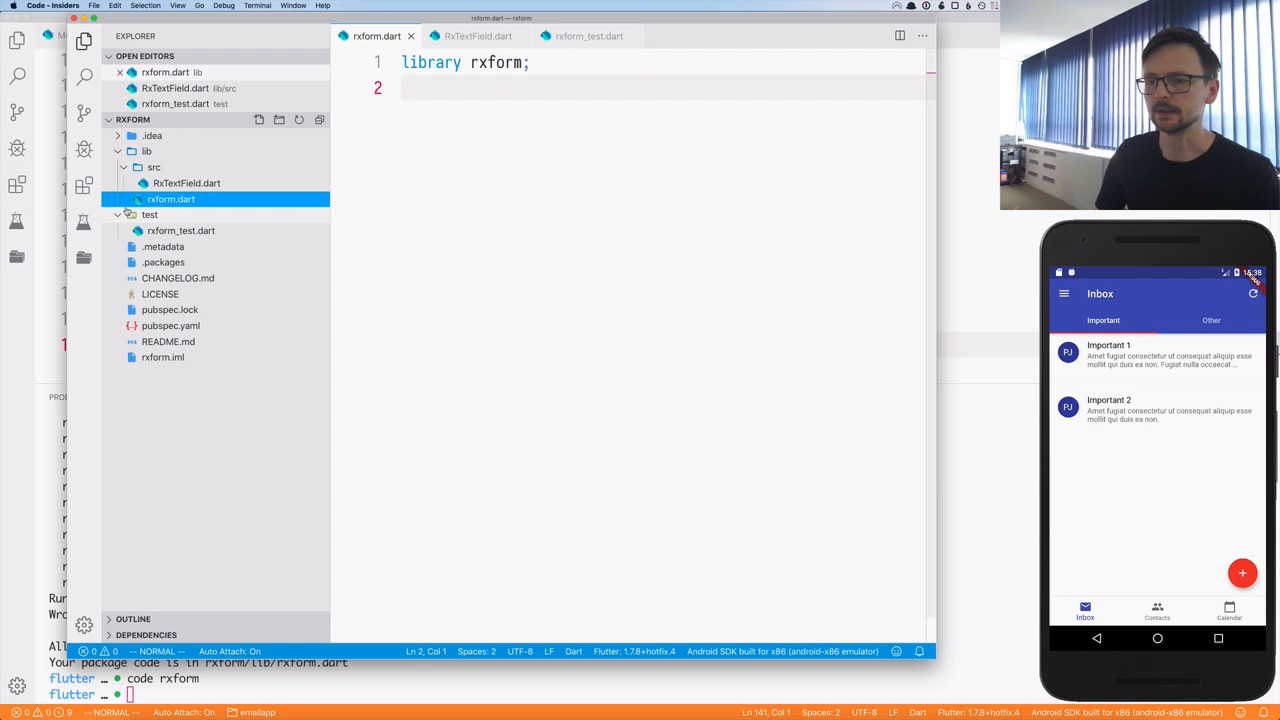
pyautogui.moveTo(170, 200)
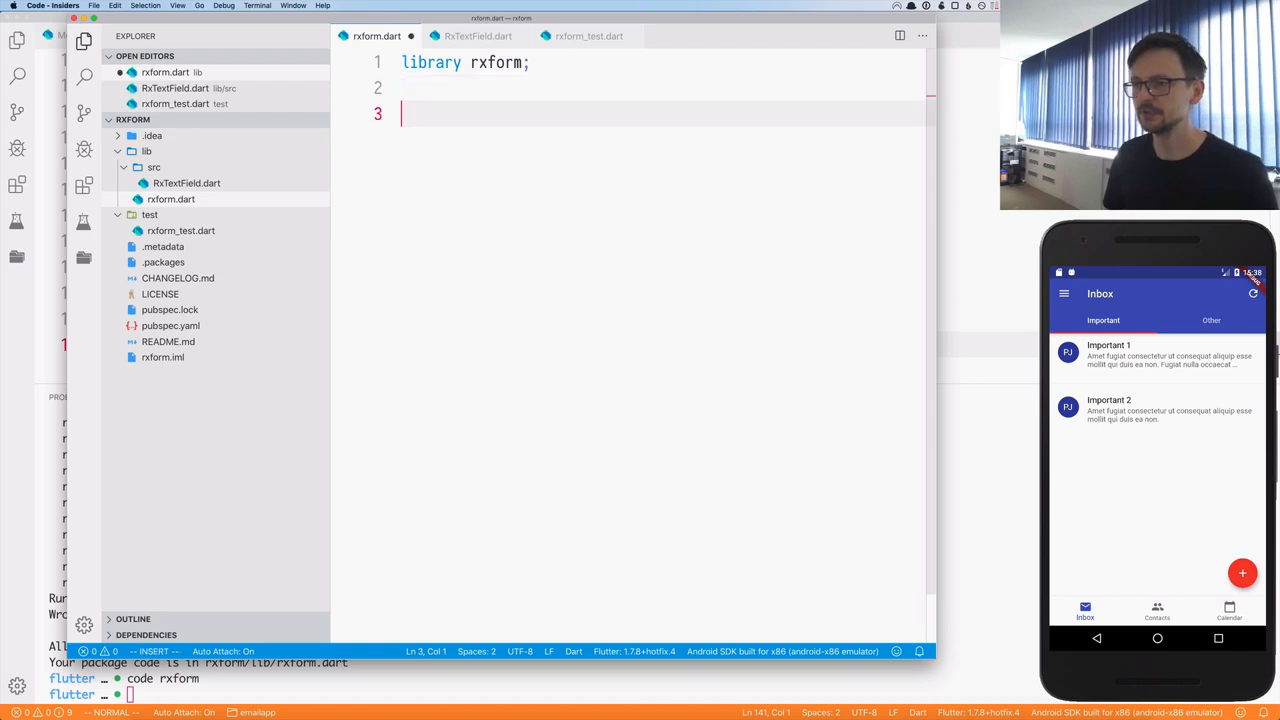
pyautogui.write("export '")
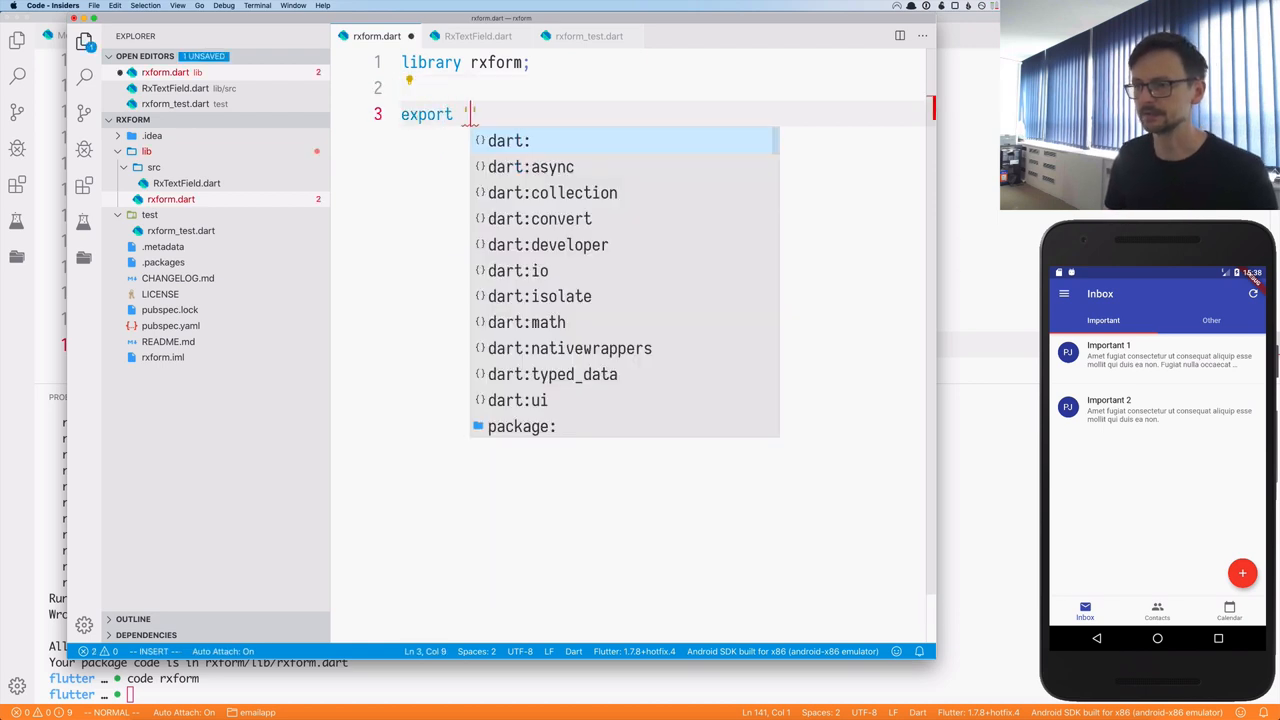
pyautogui.write("./src/RxTextField.dart';")
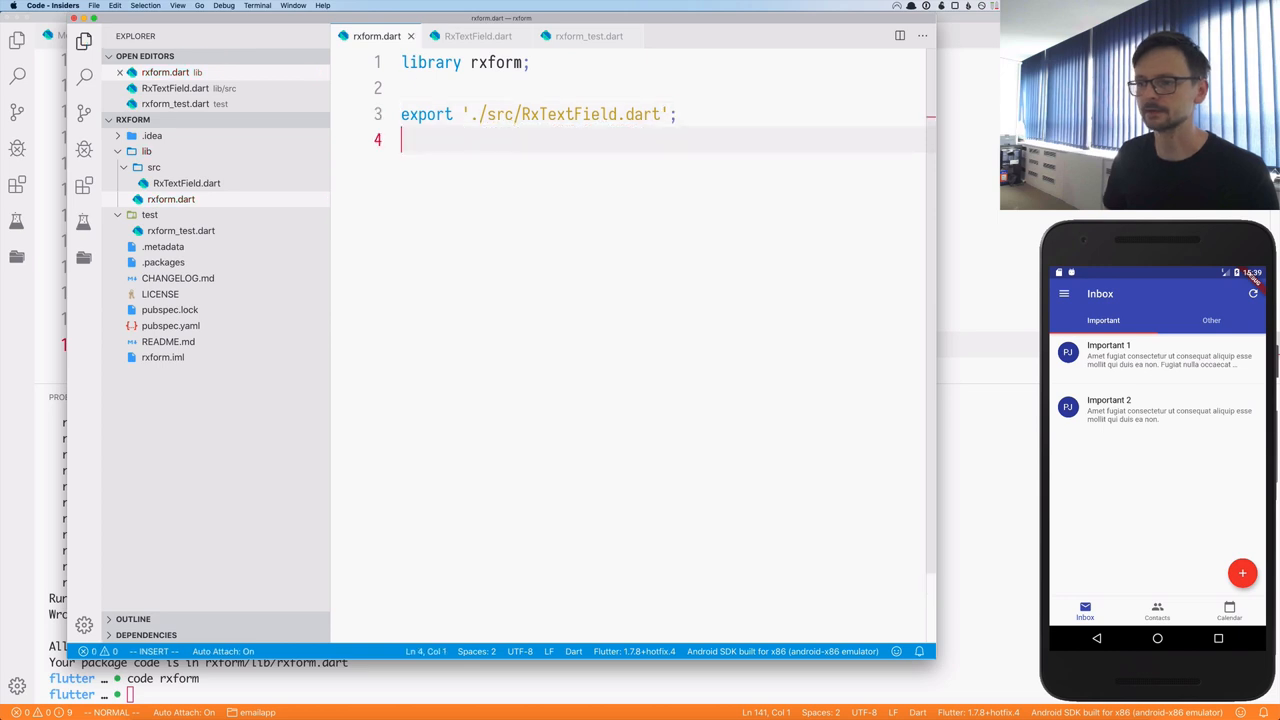
pyautogui.click(170, 340)
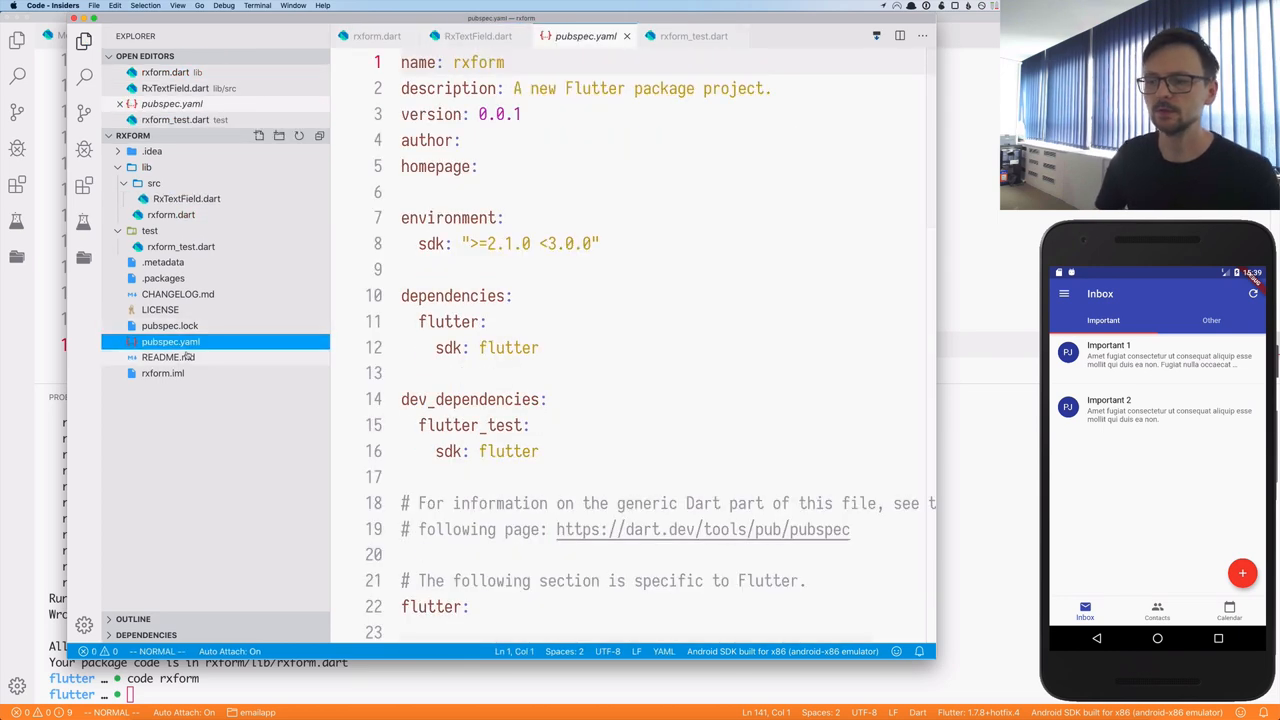
pyautogui.moveTo(170, 340)
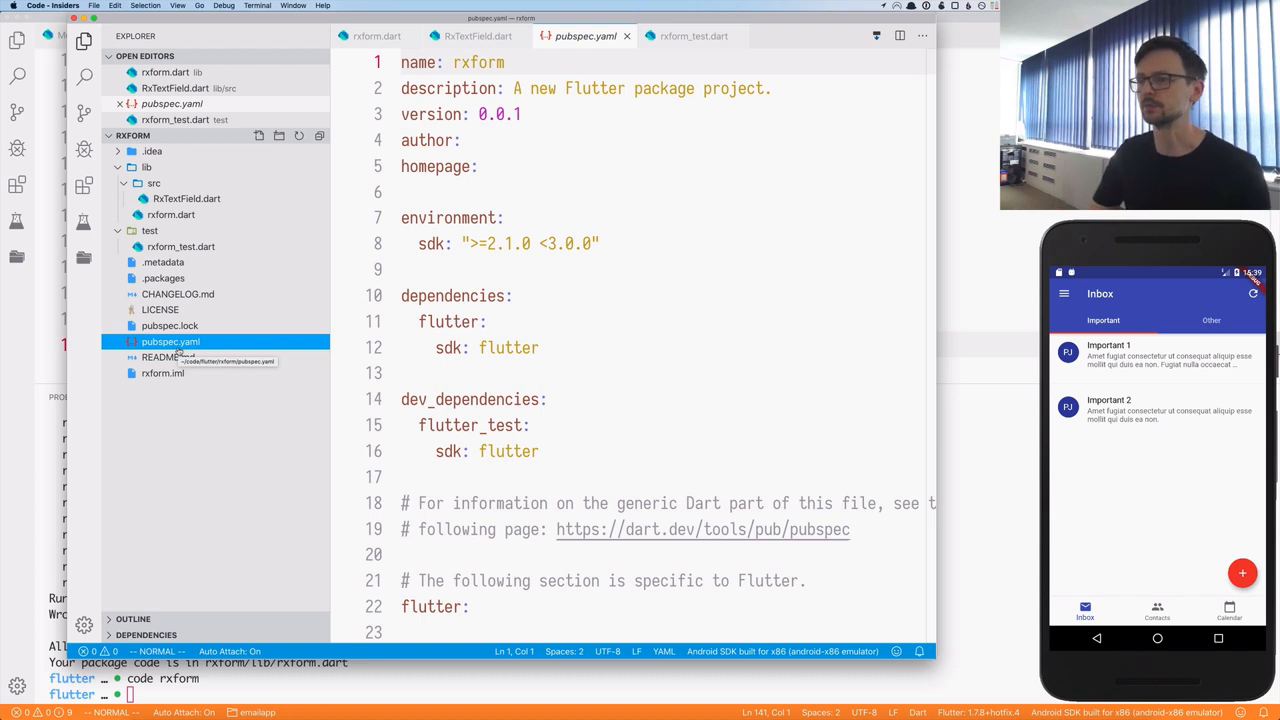
pyautogui.click(496, 112)
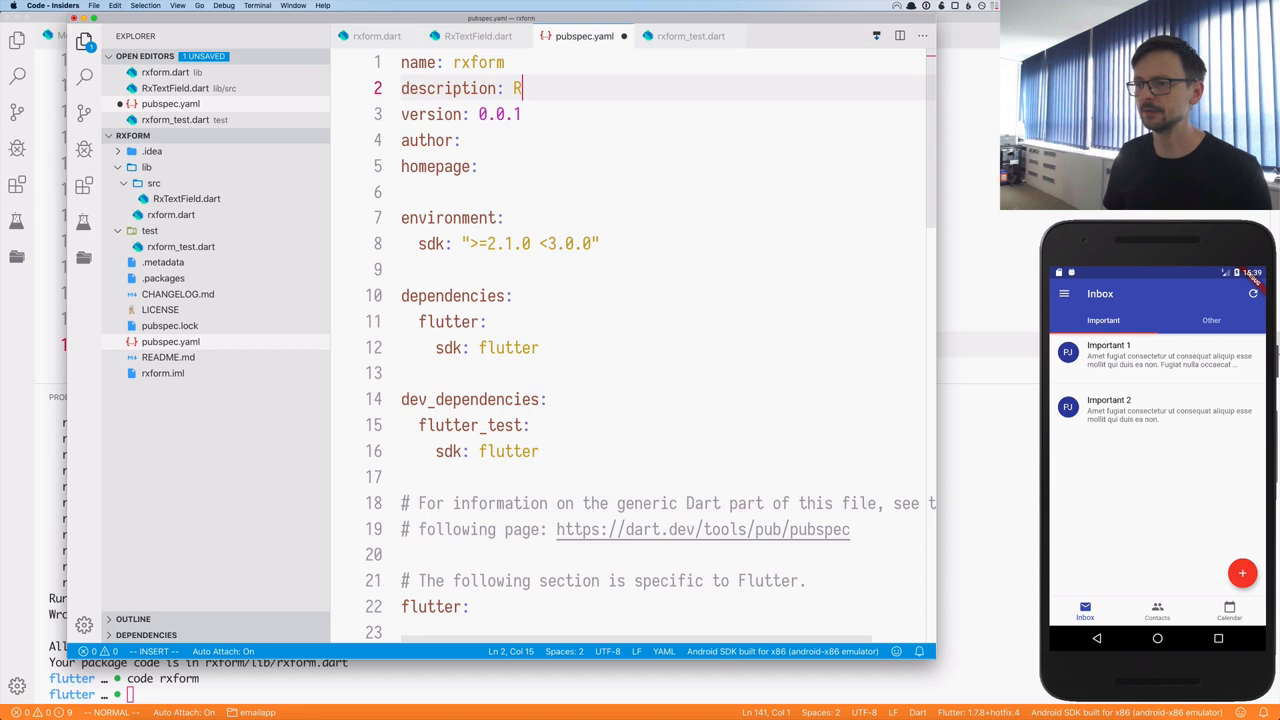
pyautogui.write('eactie')
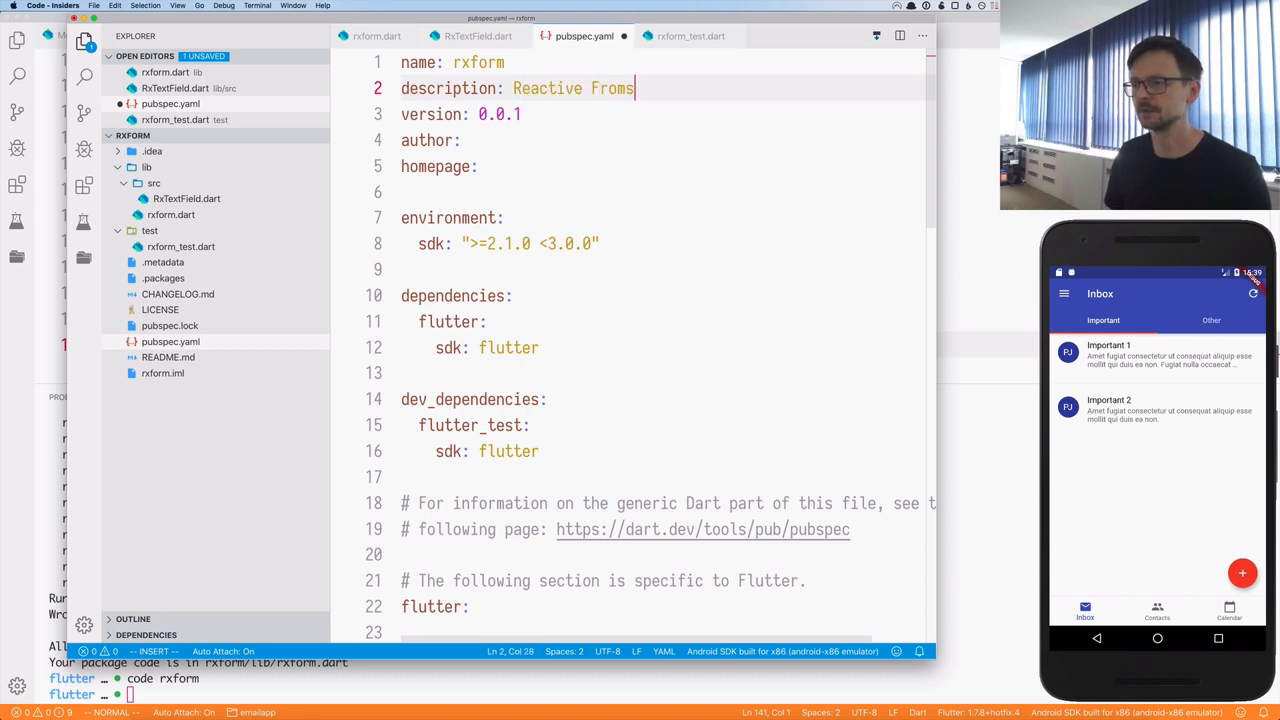
pyautogui.write('for Flutter')
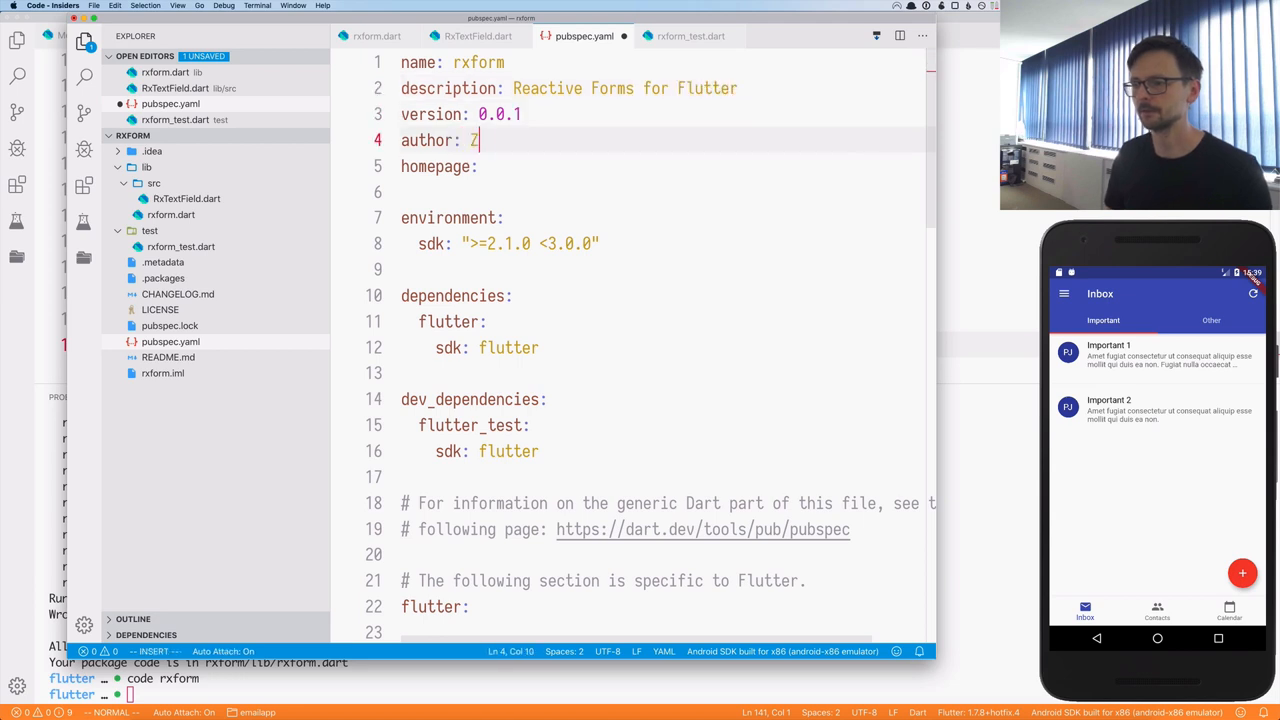
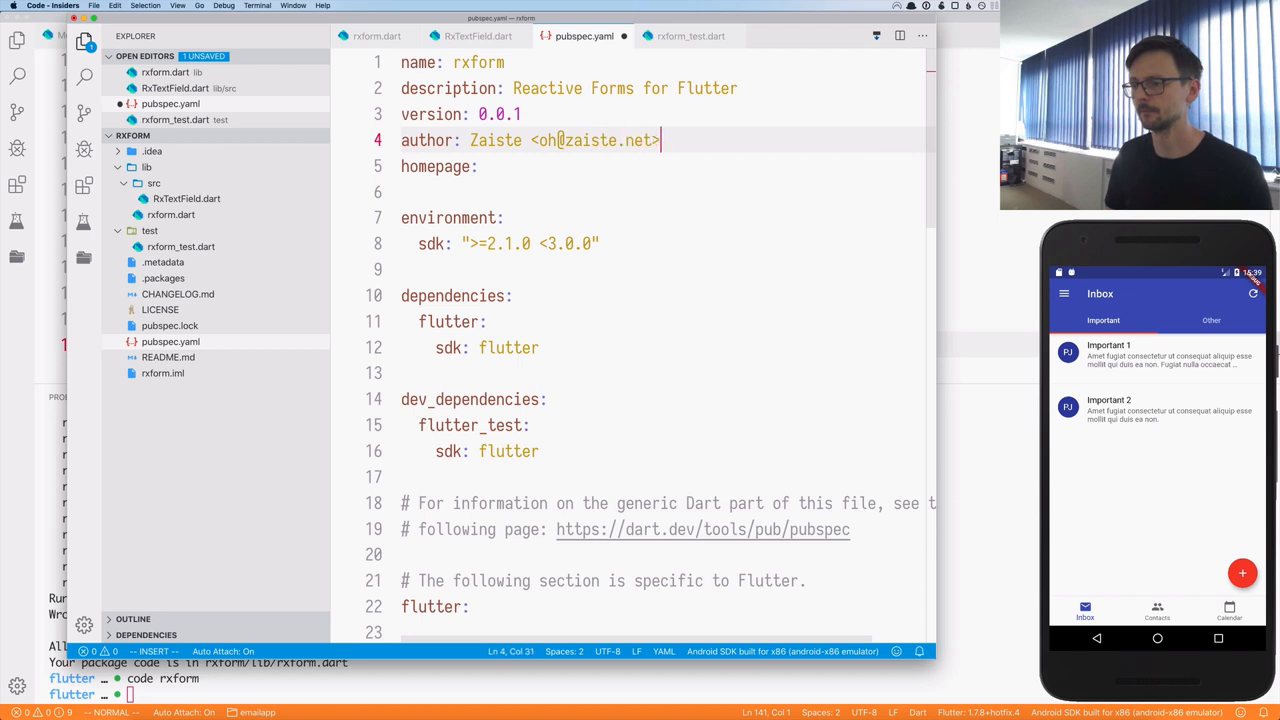
pyautogui.write('https')
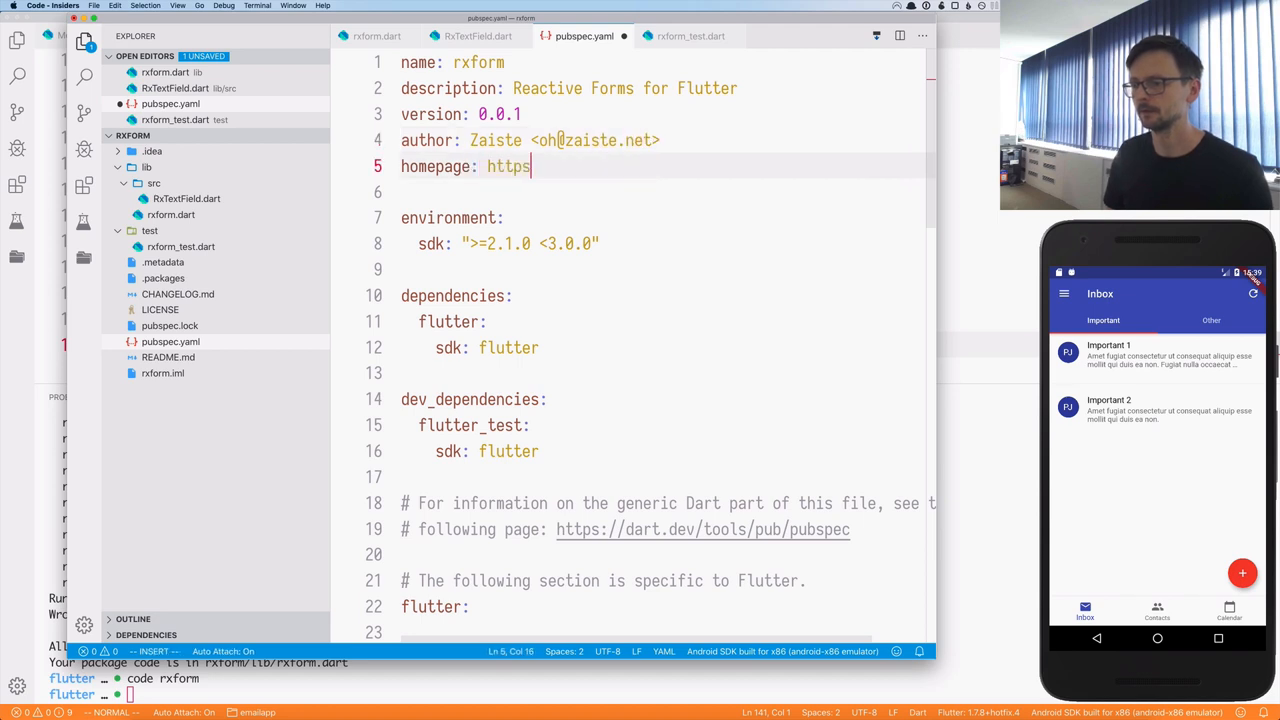
pyautogui.write('://zaiste.')
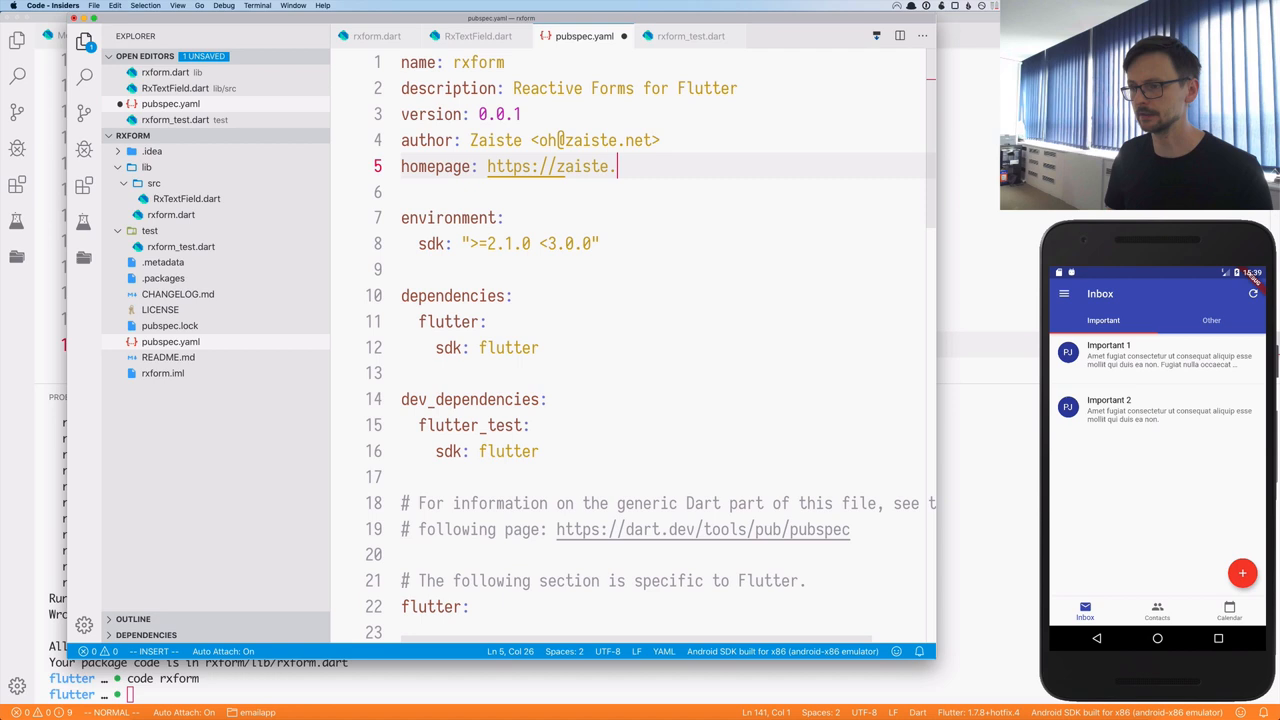
pyautogui.write('net/rxform/')
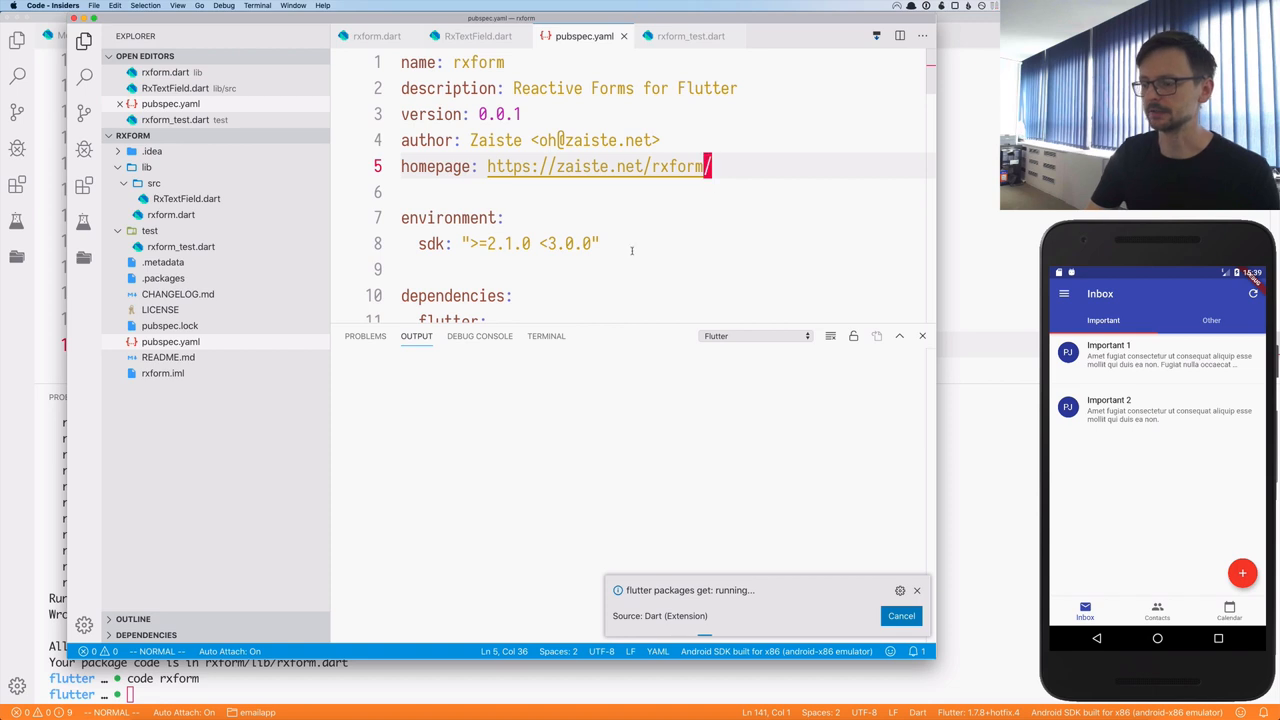
pyautogui.click(478, 36)
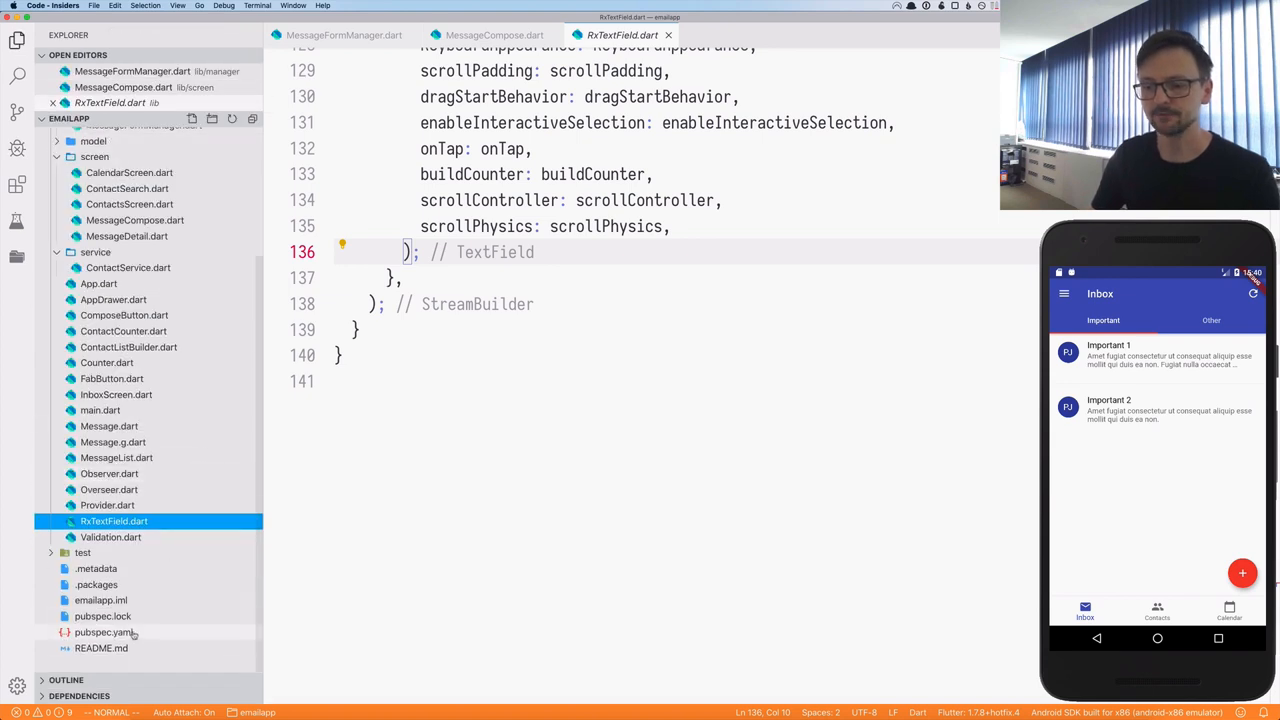
# Step: Add rxform with path: ../rxform to emailapp's pubspec.yaml dependencies, then go to the local RxTextField.dart
pyautogui.click(104, 632)
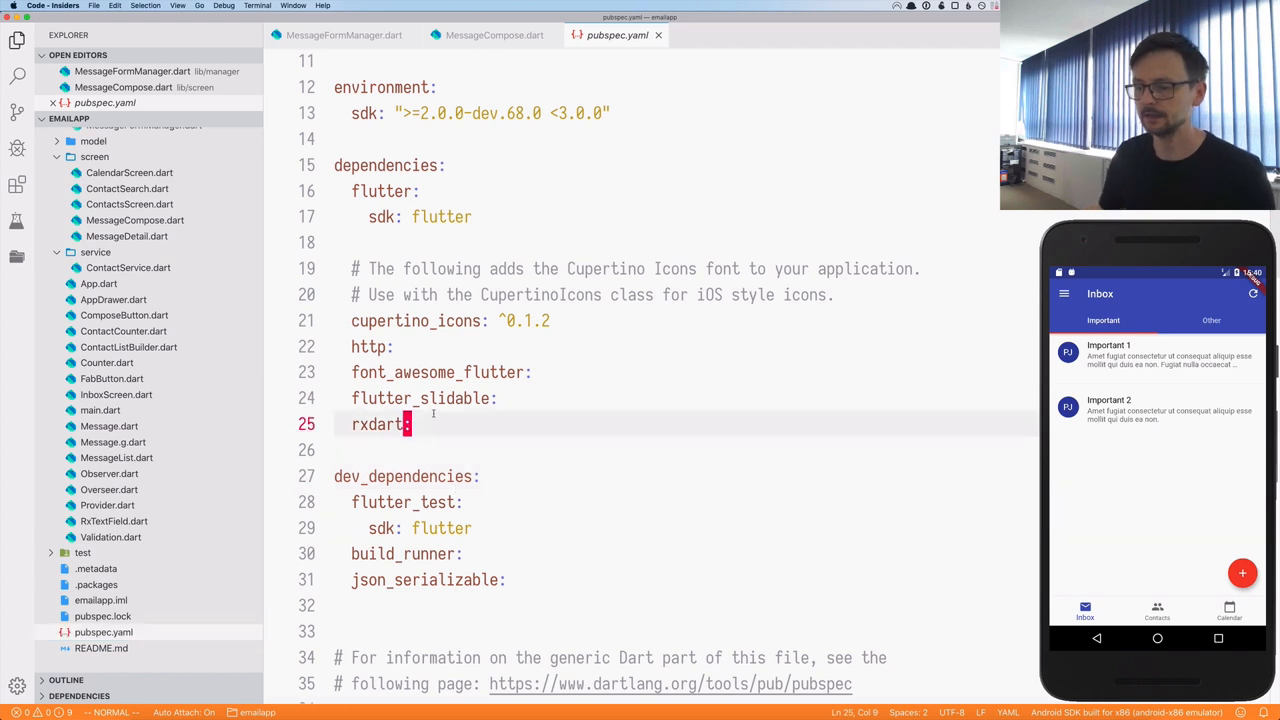
pyautogui.write('rxform:')
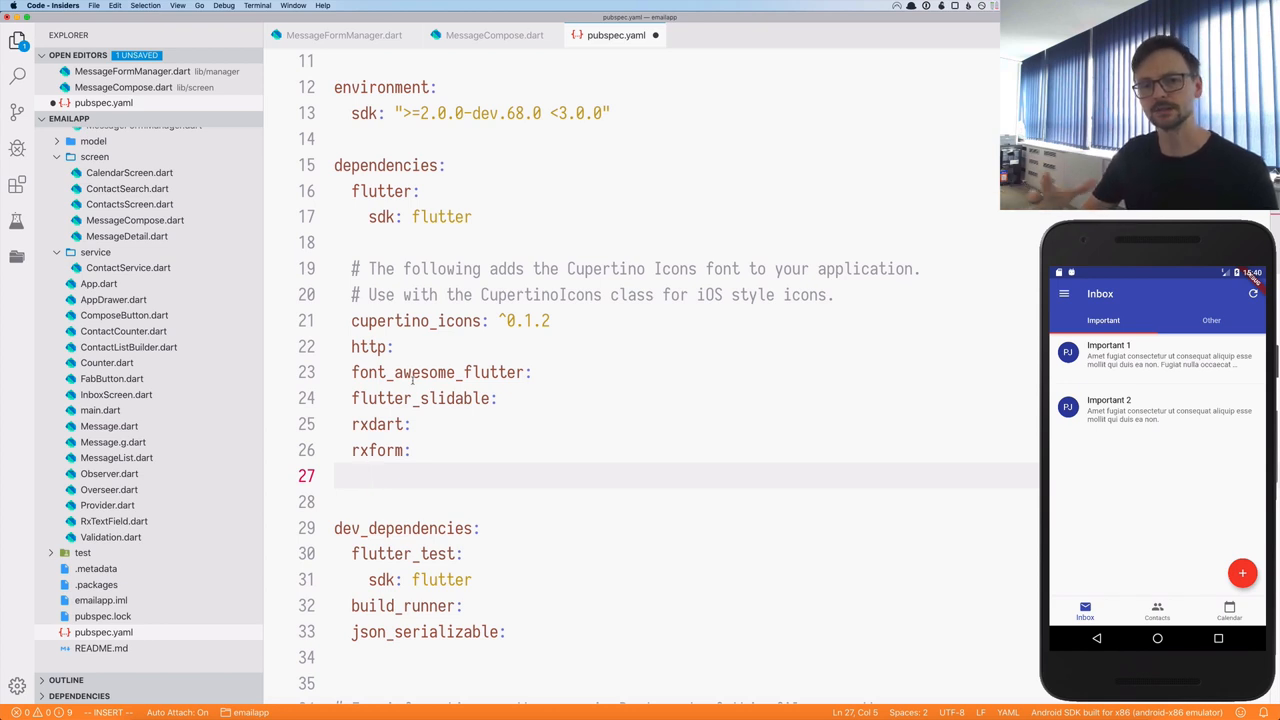
pyautogui.write('path:')
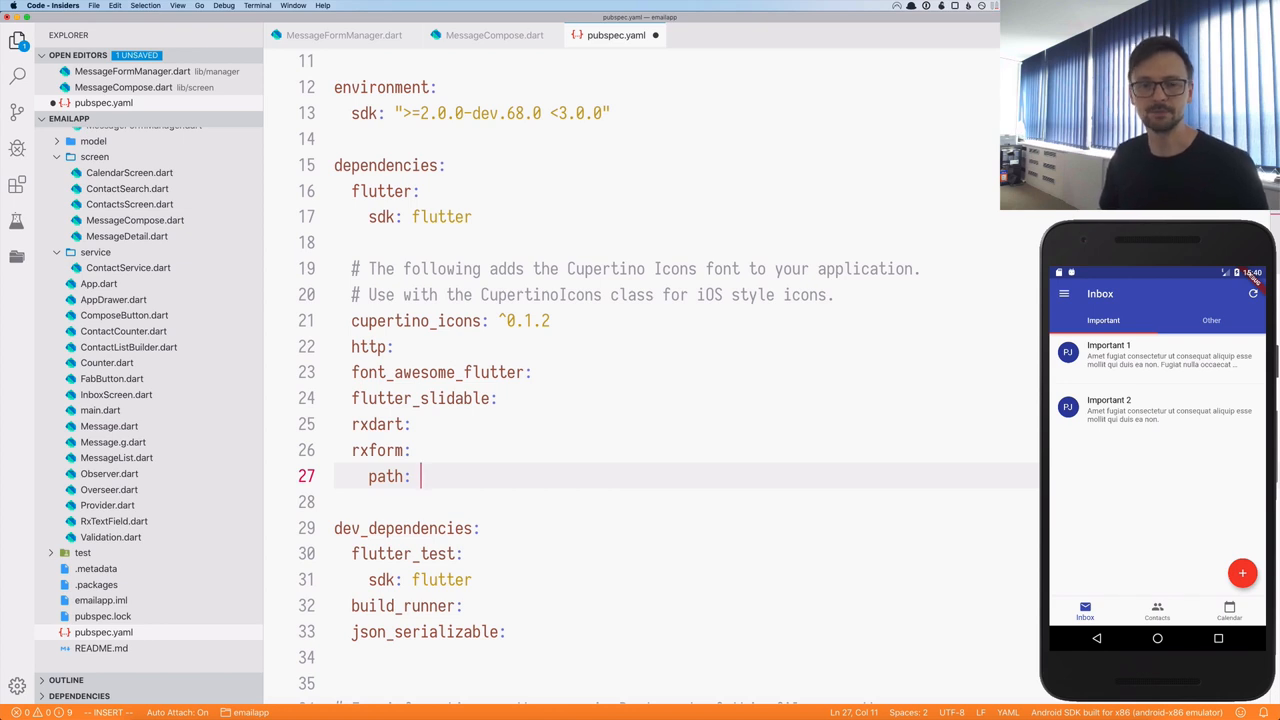
pyautogui.write('..')
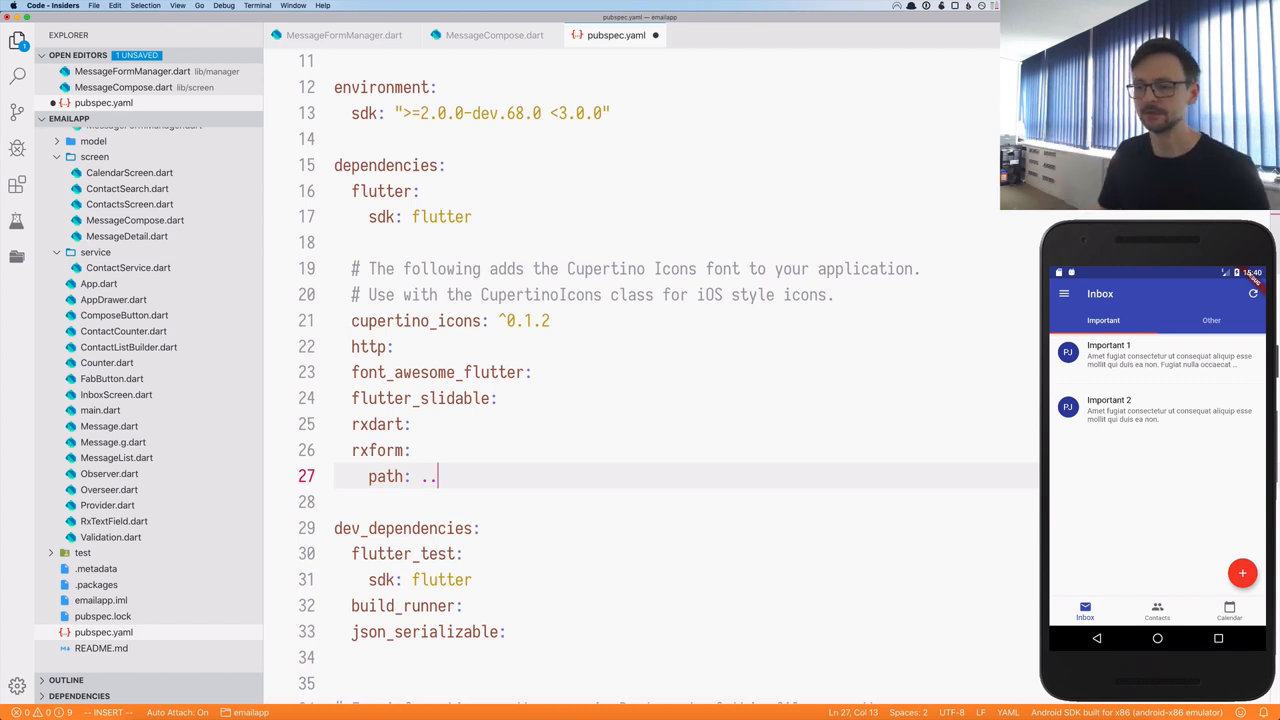
pyautogui.write('/')
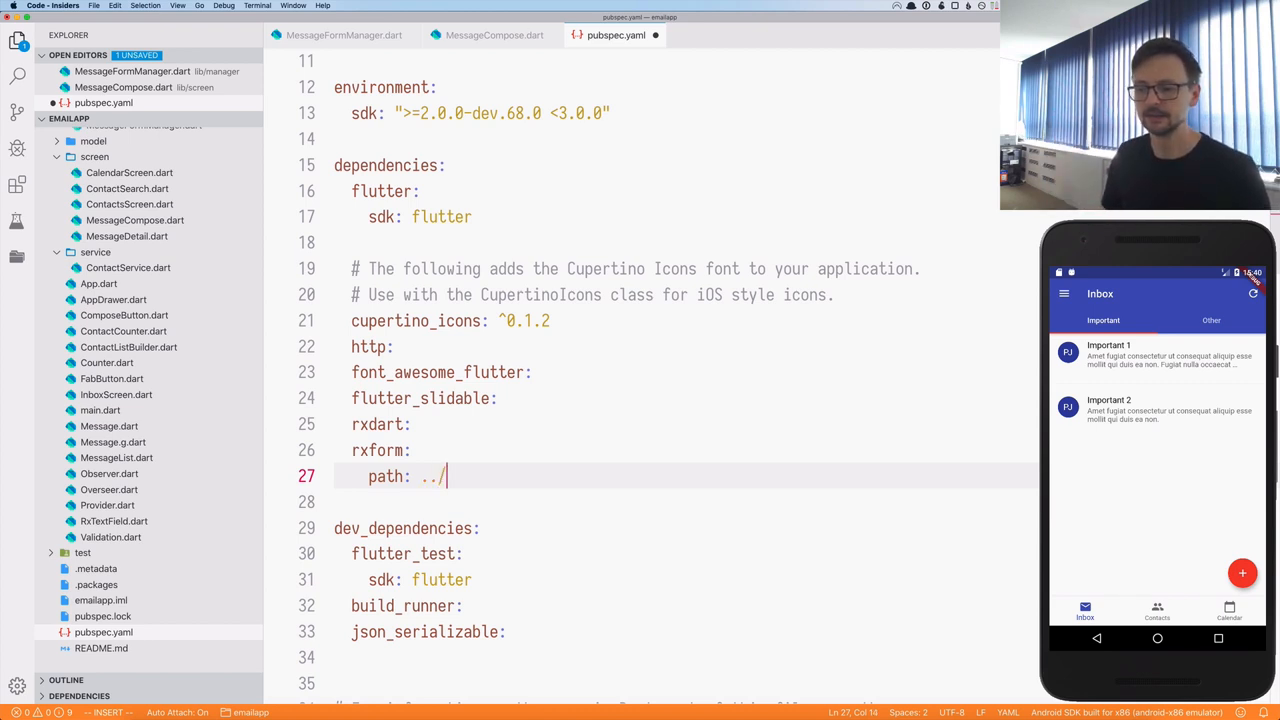
pyautogui.write('f')
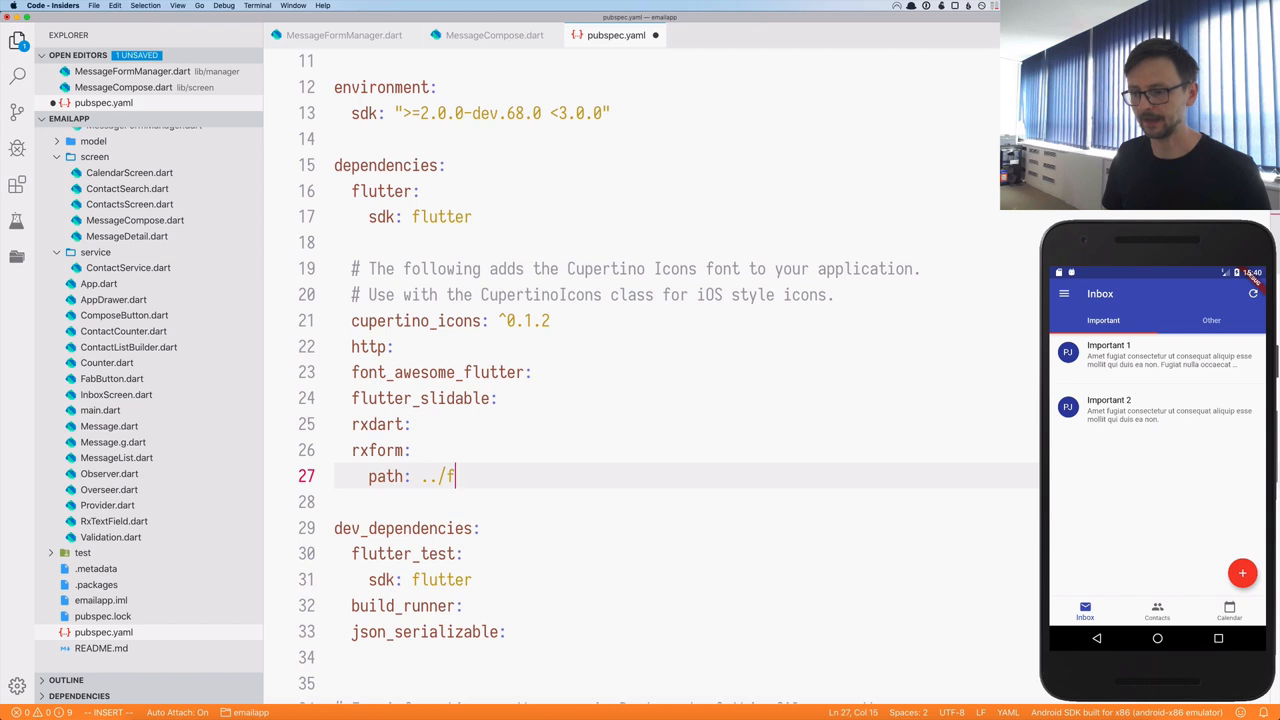
pyautogui.write('xform')
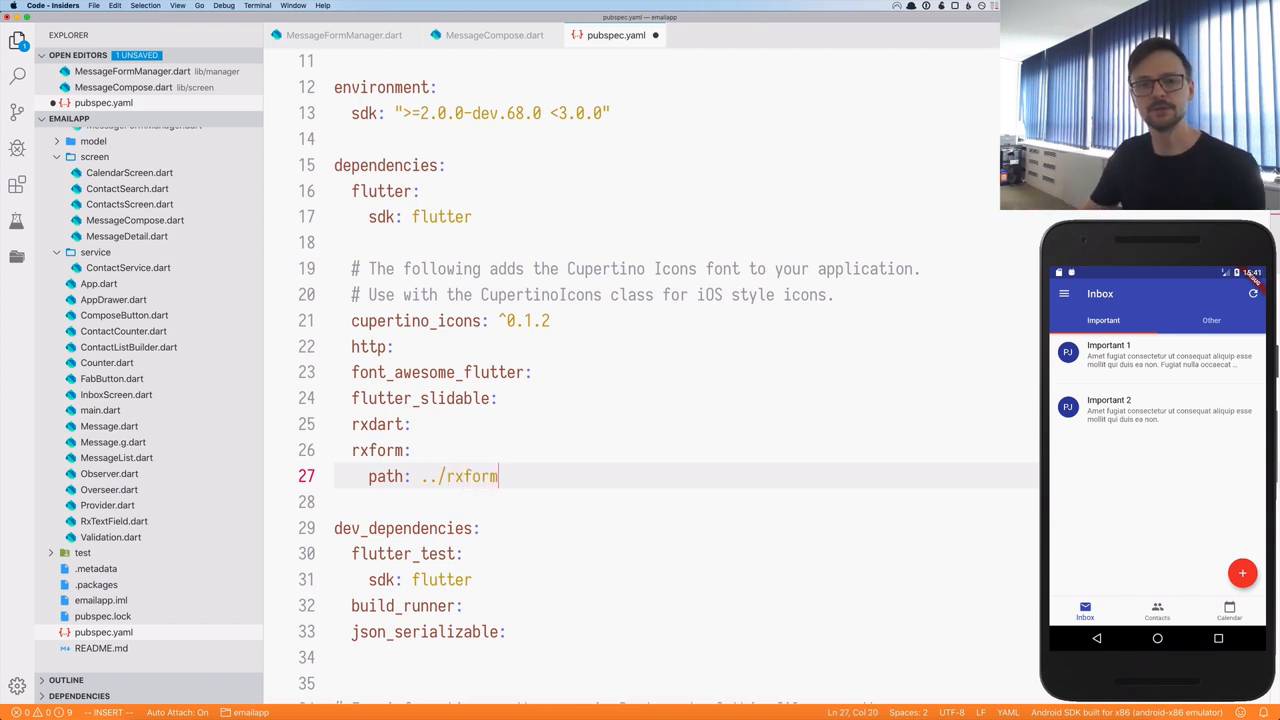
pyautogui.press('Escape')
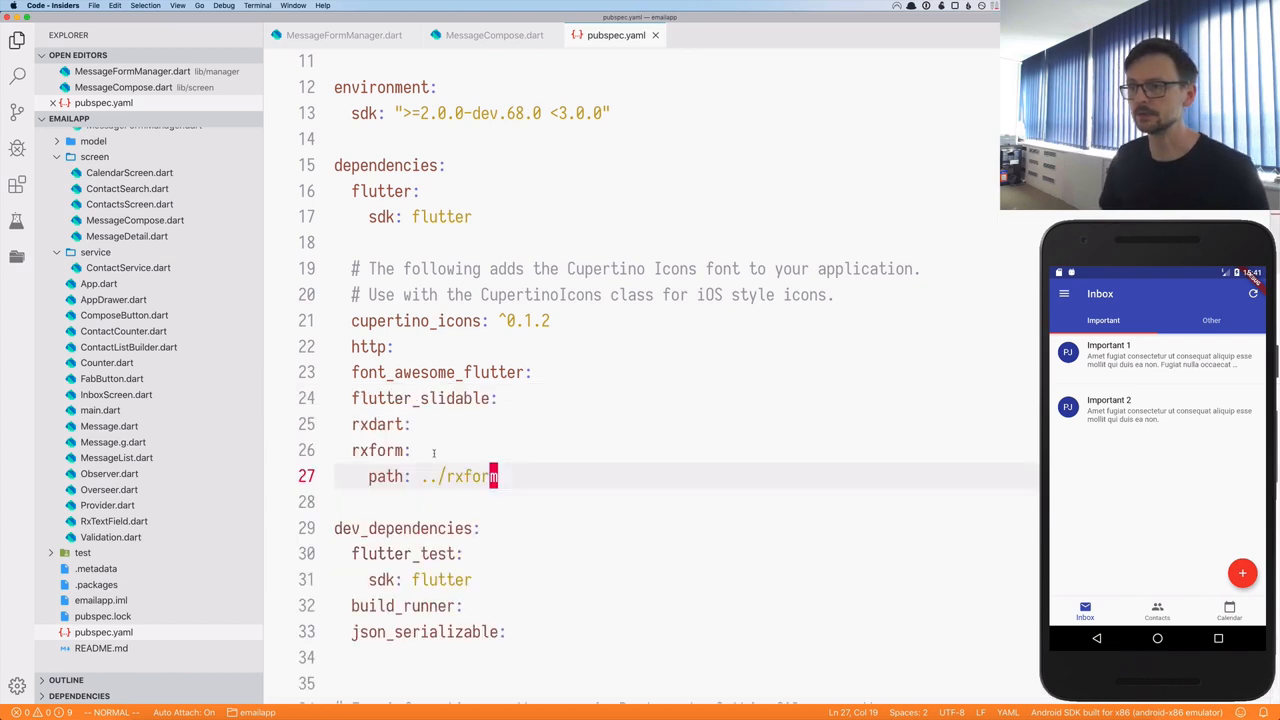
pyautogui.click(494, 36)
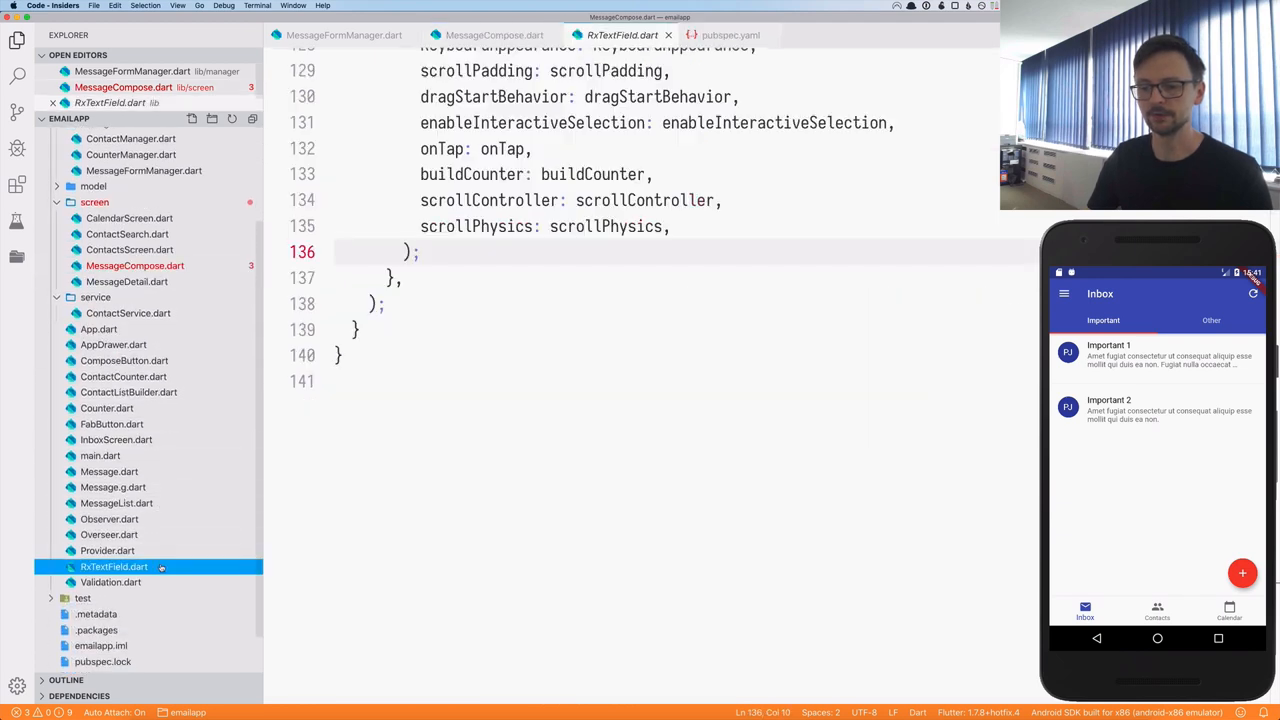
# Step: Delete emailapp's own RxTextField.dart by moving it to the trash
pyautogui.rightClick(114, 582)
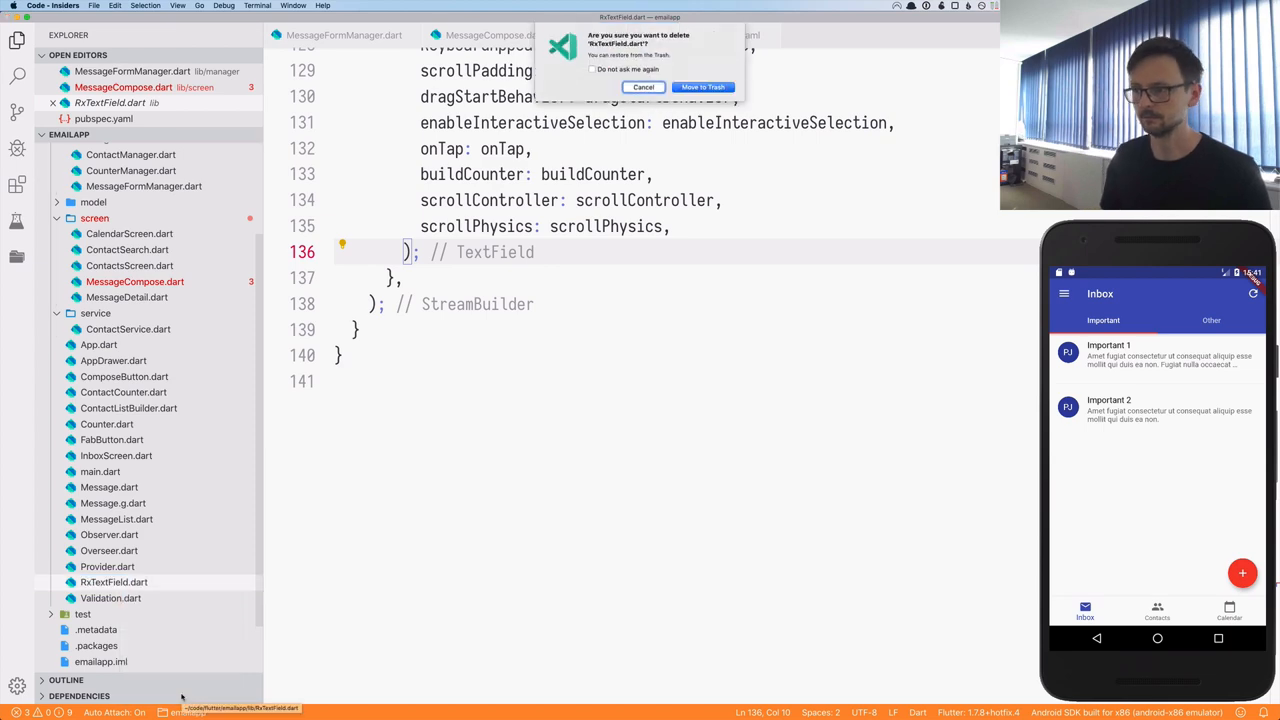
pyautogui.click(704, 88)
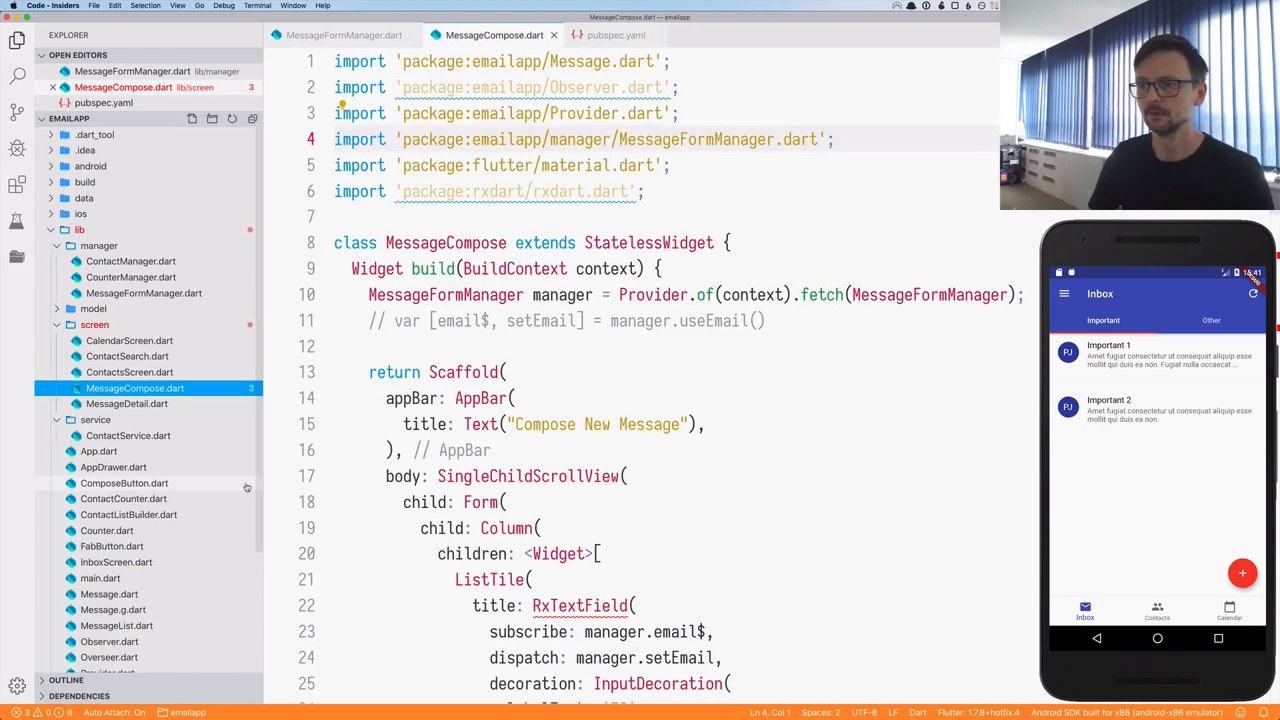
pyautogui.scroll(-3)
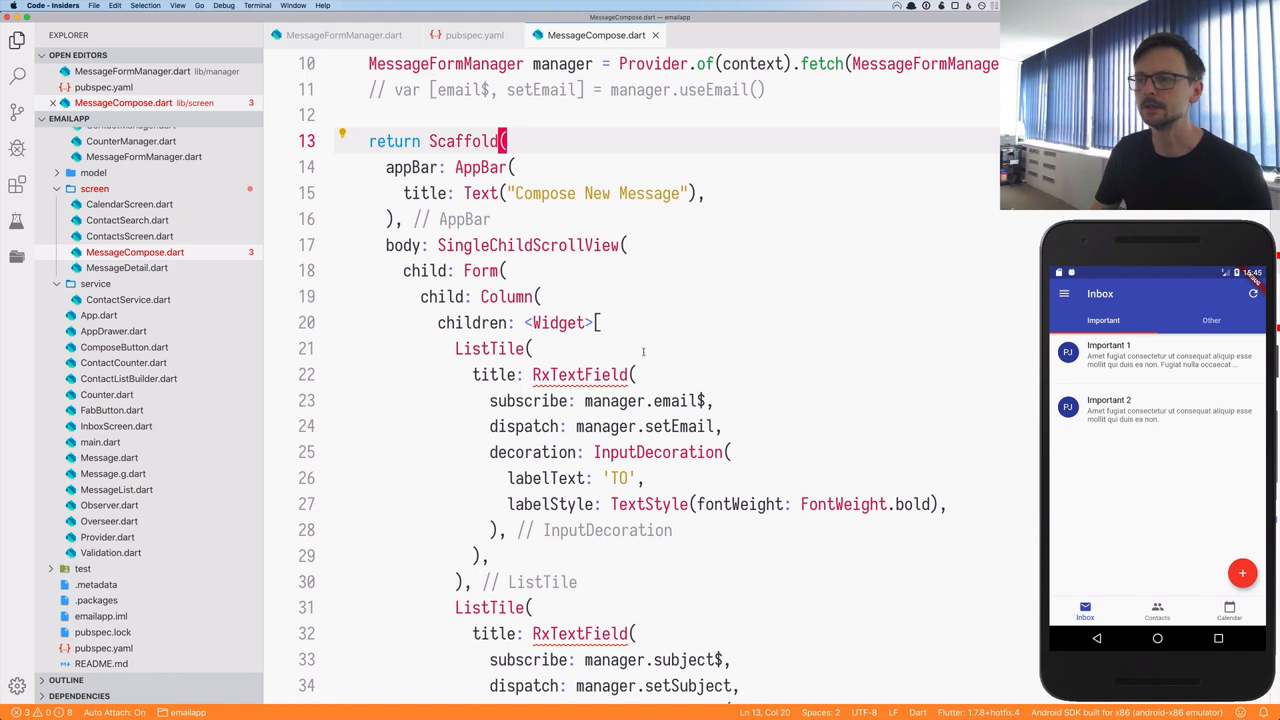
pyautogui.moveTo(580, 374)
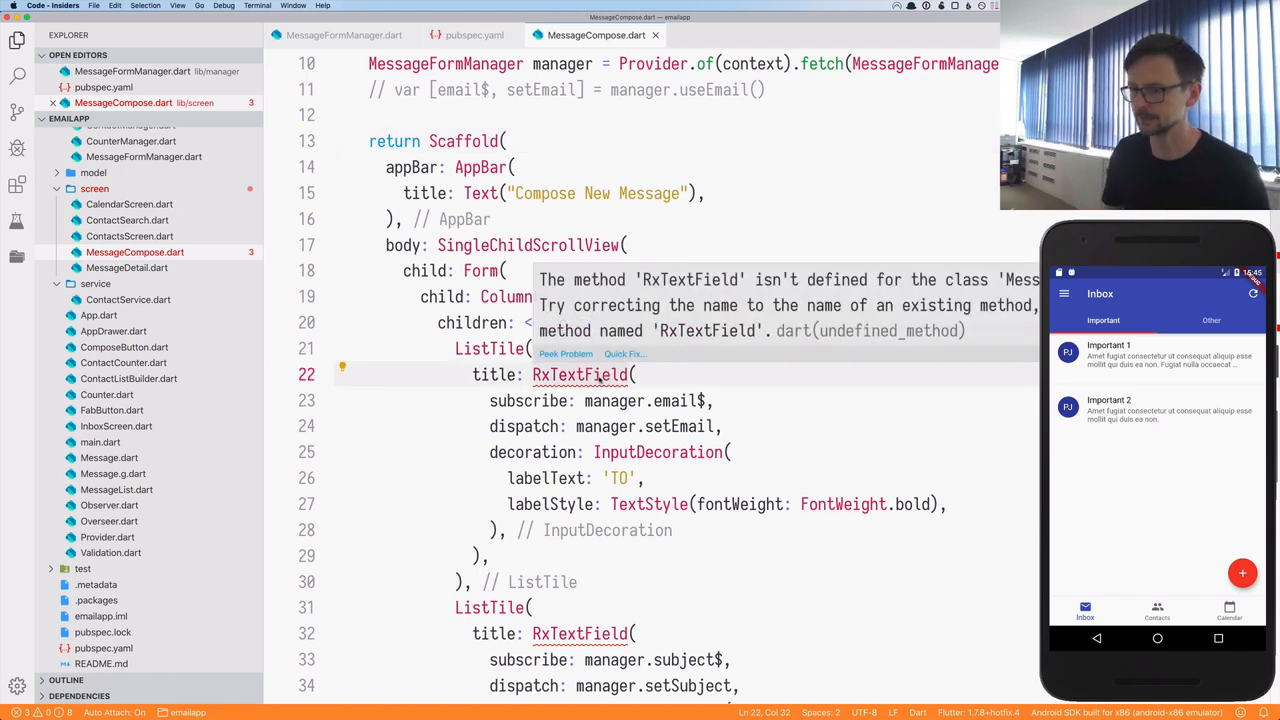
# Step: In MessageCompose.dart, import rxform via Quick Fix and remove all unused imports
pyautogui.click(624, 352)
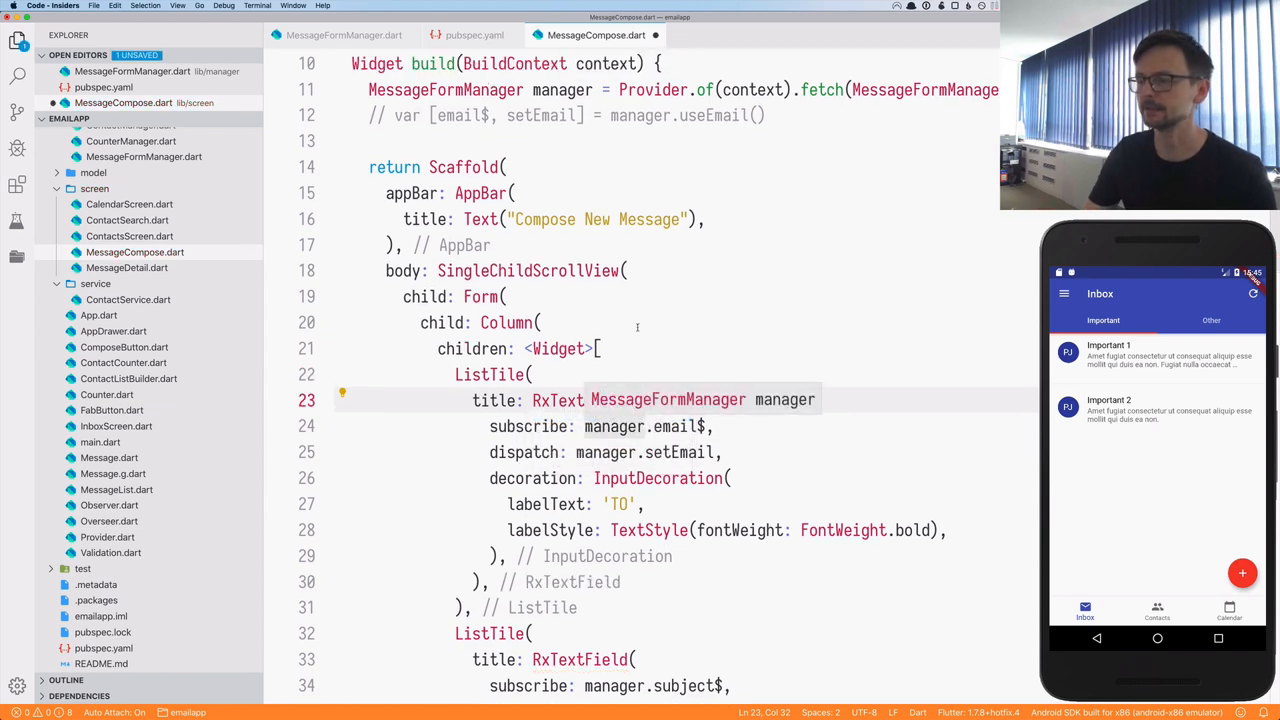
pyautogui.scroll(3)
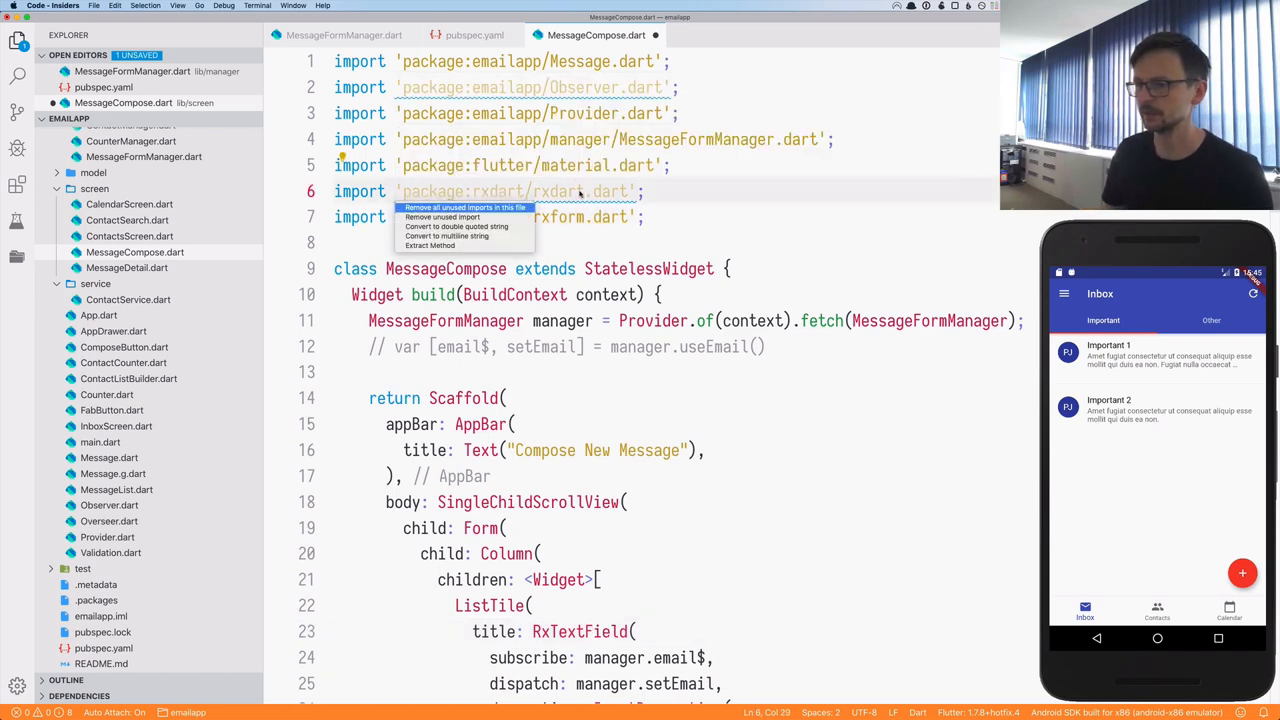
pyautogui.click(442, 216)
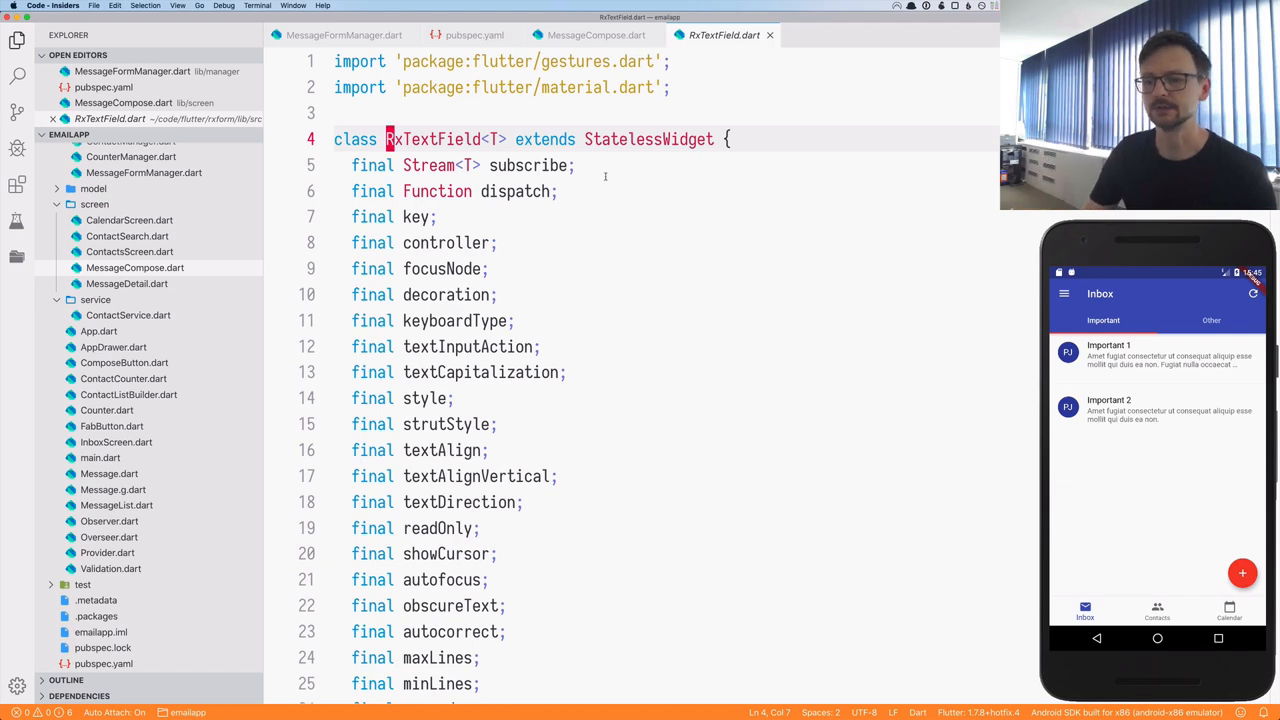
# Step: Return to MessageCompose.dart from the package's RxTextField source
pyautogui.click(596, 36)
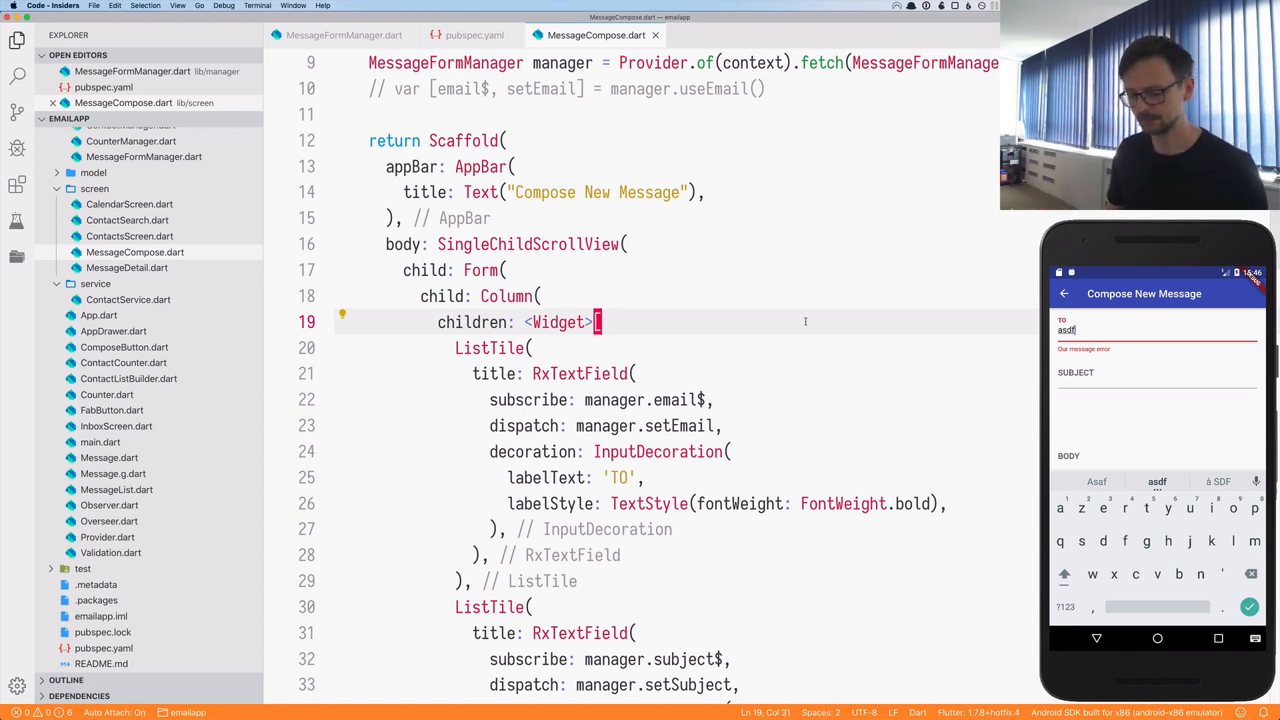
# Step: In the terminal, cd into rxform and run flutter pub publish
pyautogui.click(496, 396)
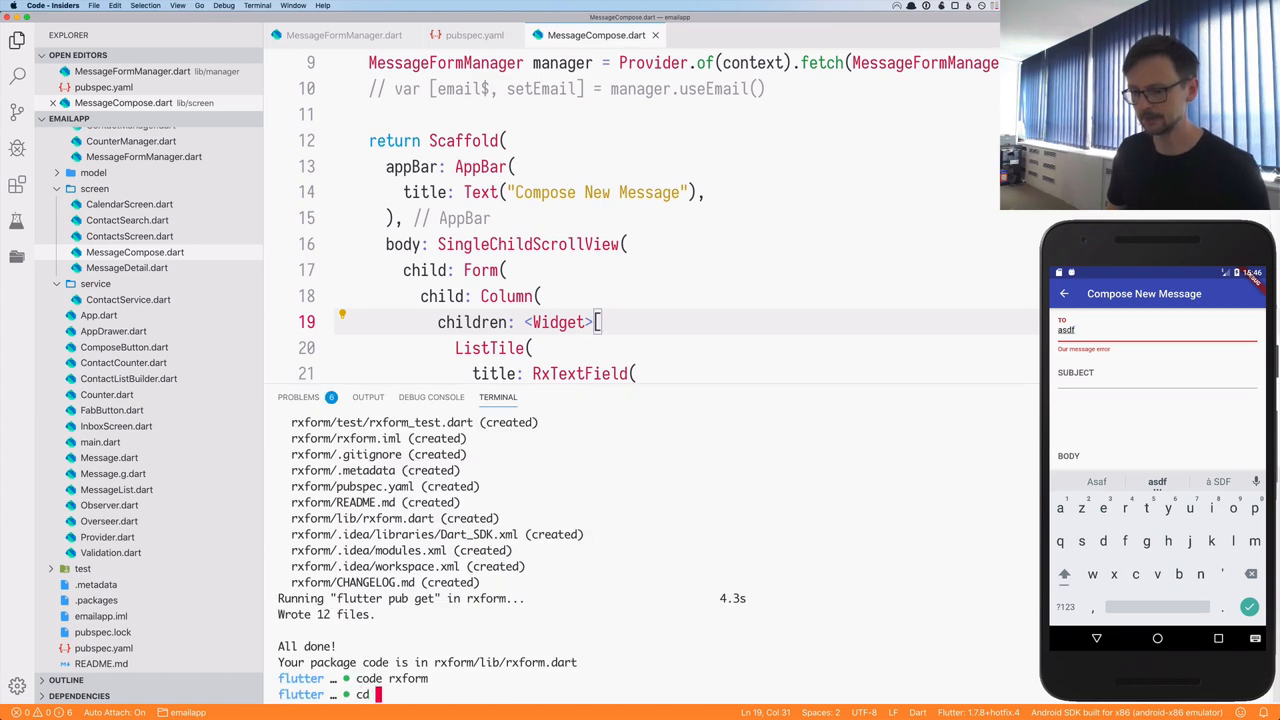
pyautogui.write('rxform')
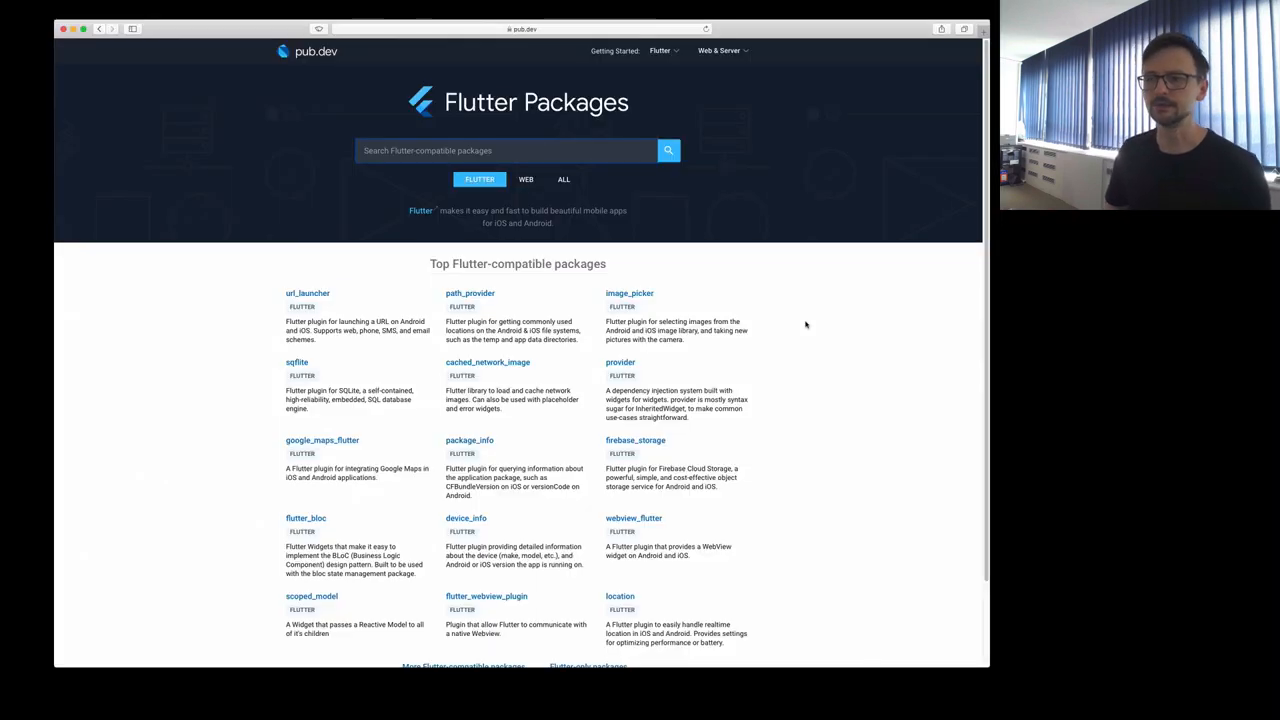
# Step: Search pub.dev for rxform, open its 0.0.2 page and show the Installing instructions
pyautogui.write('rxform')
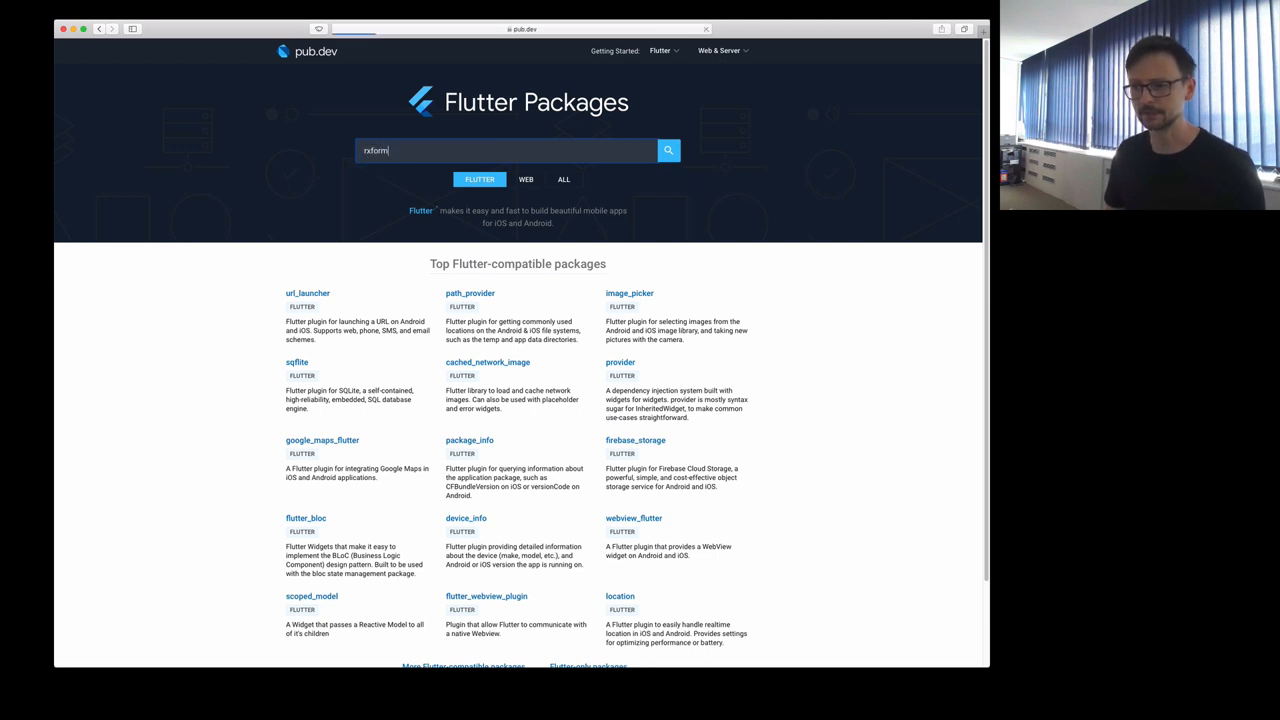
pyautogui.click(668, 150)
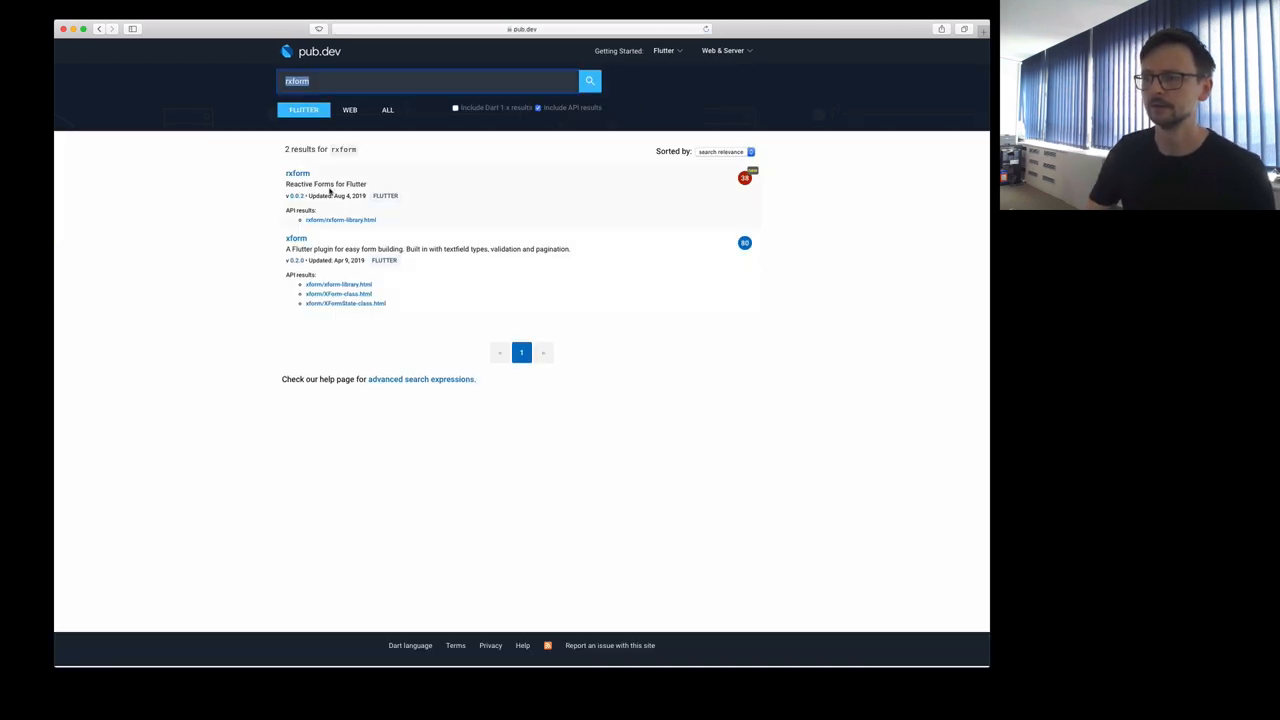
pyautogui.click(296, 172)
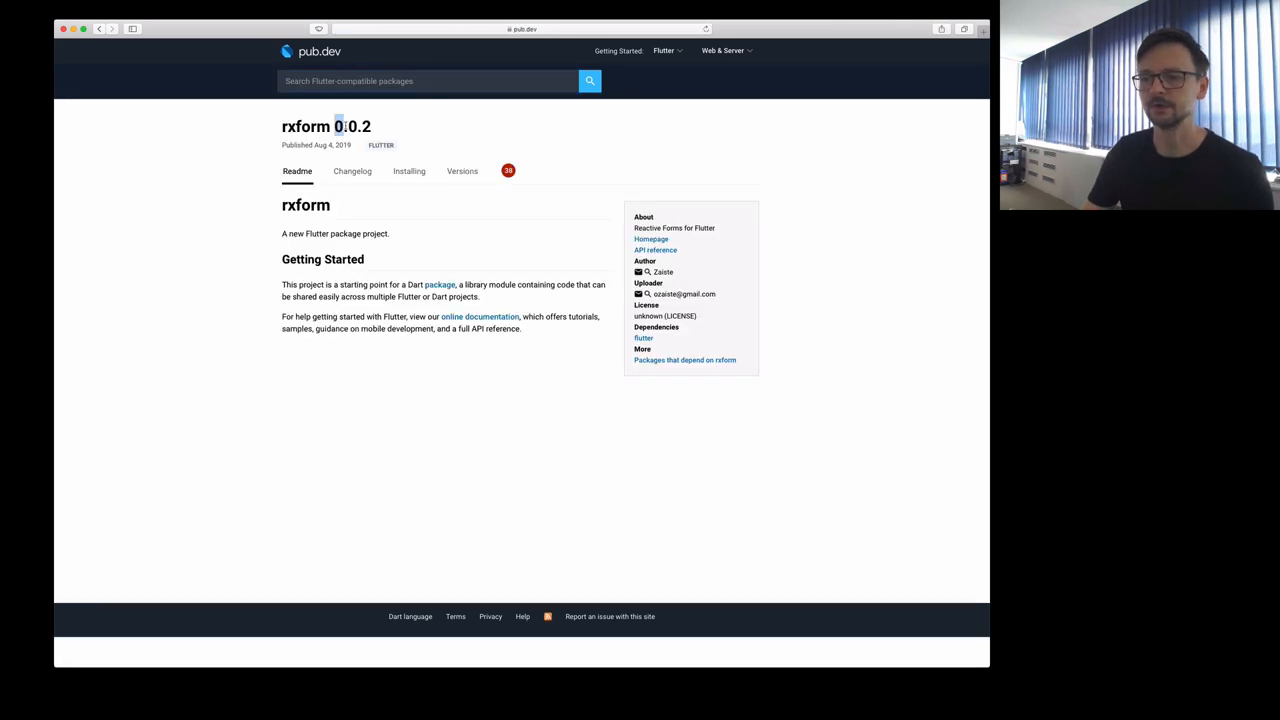
pyautogui.doubleClick(352, 126)
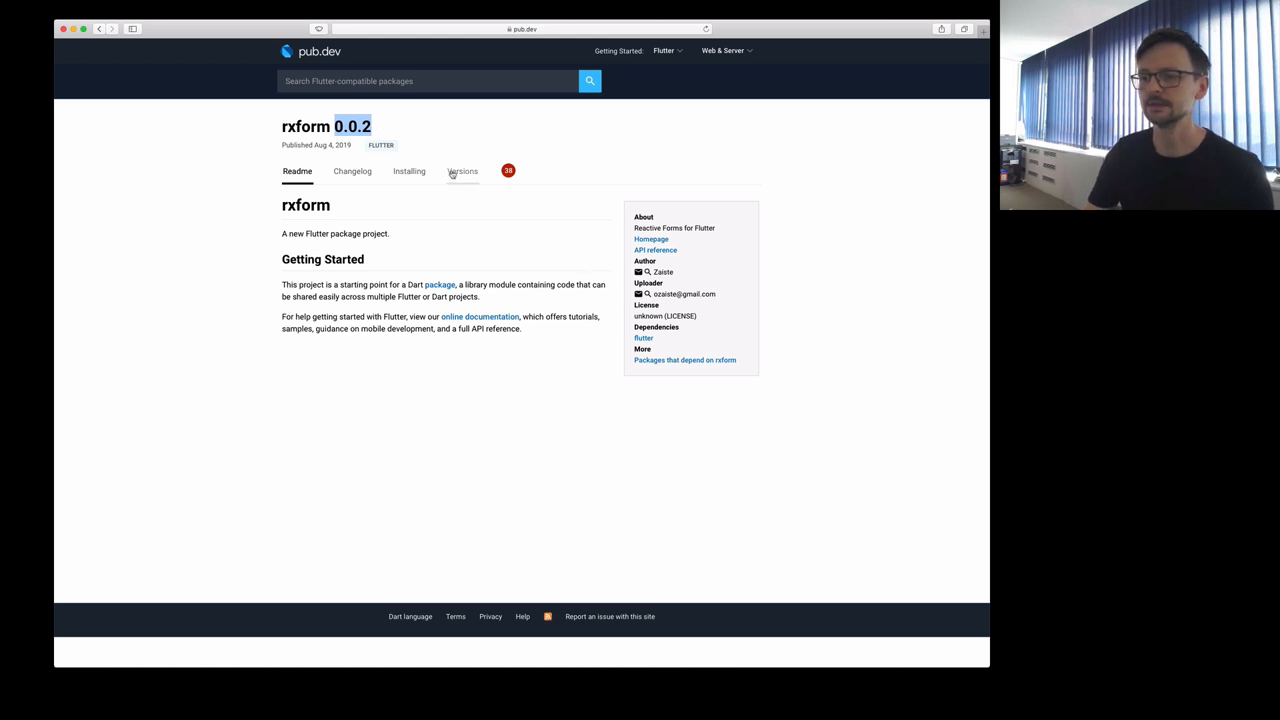
pyautogui.click(408, 172)
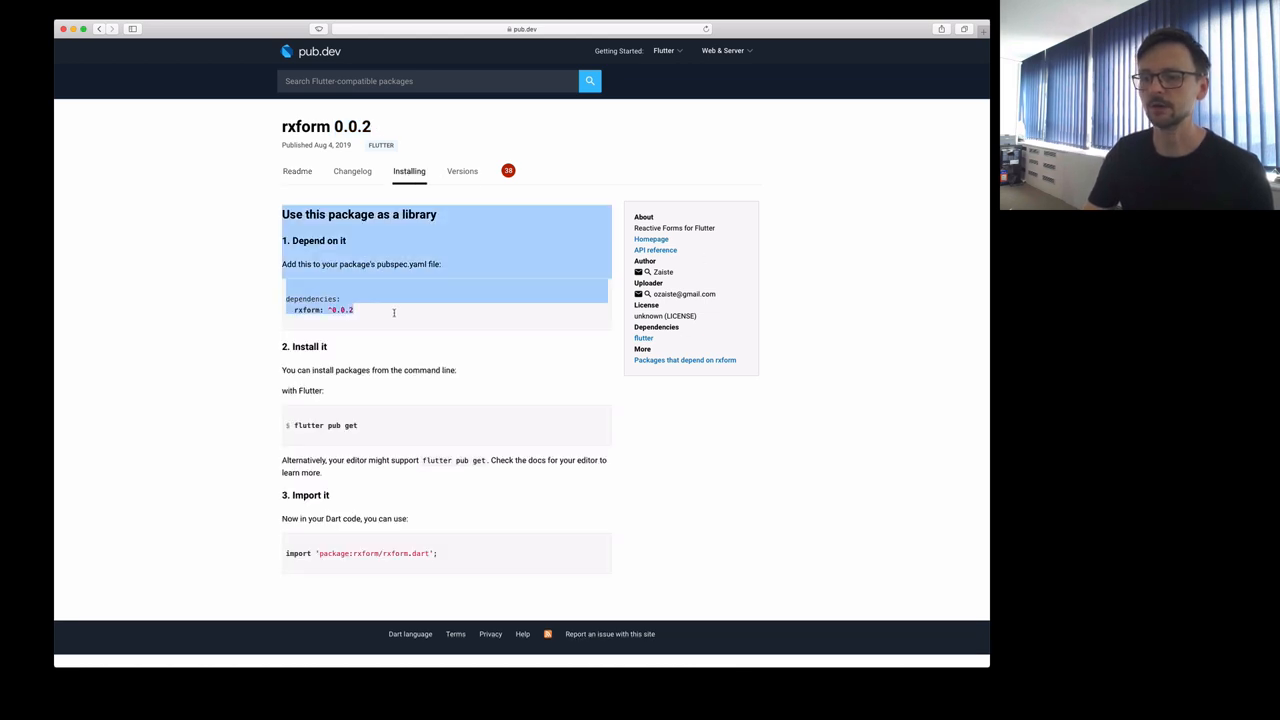